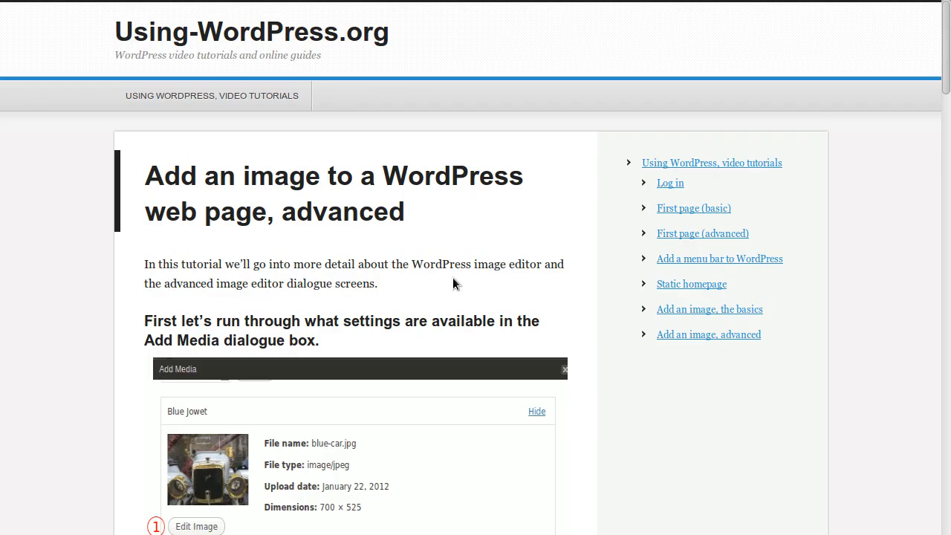
# - Bring up the Add Media dialog's Media Library list of already uploaded images
pyautogui.scroll(-3)
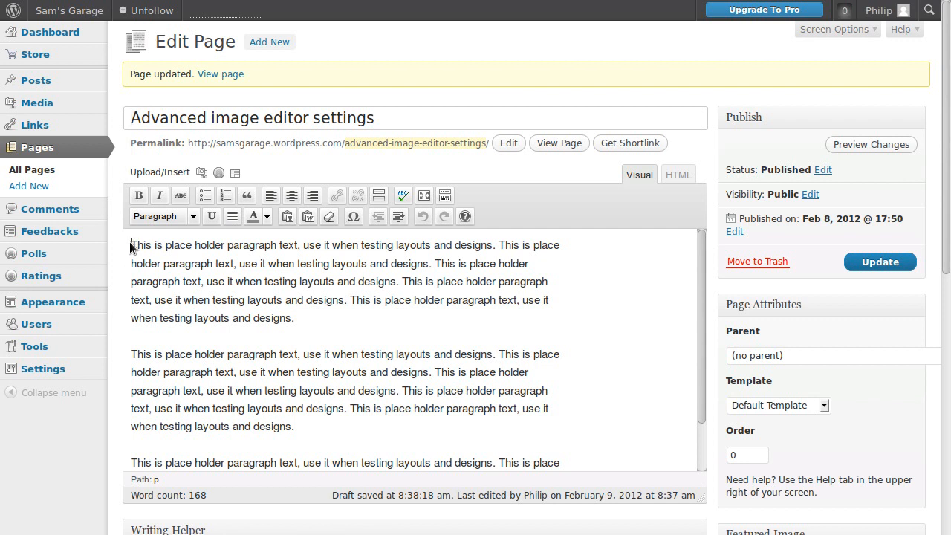
pyautogui.moveTo(165, 250)
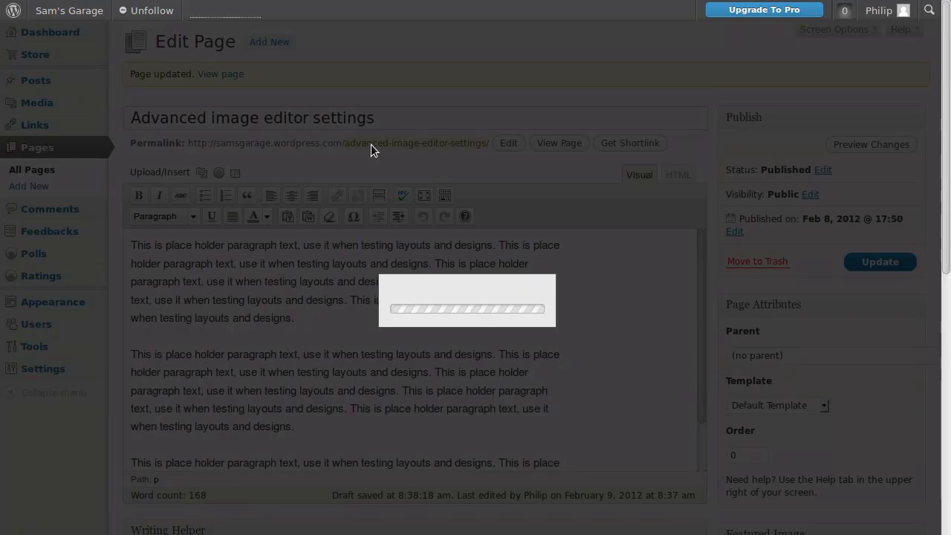
pyautogui.click(202, 172)
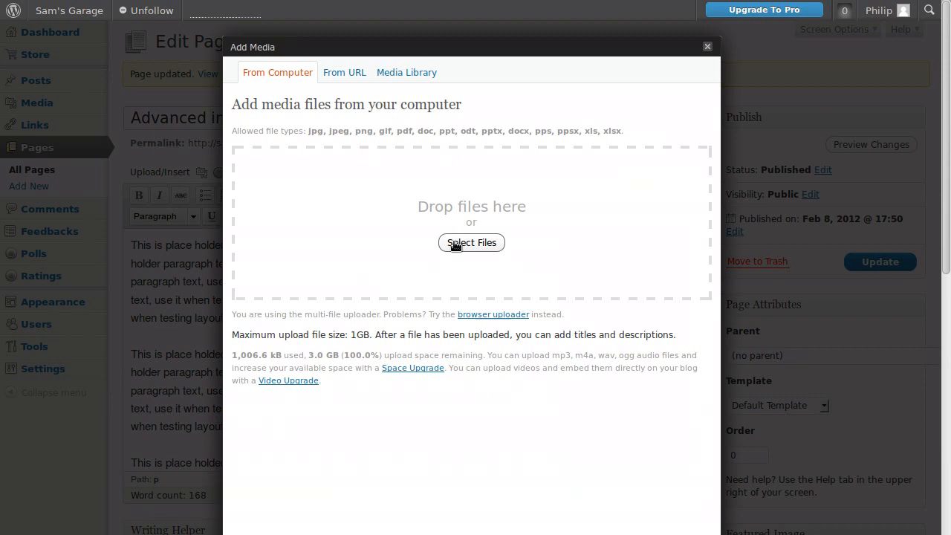
pyautogui.moveTo(461, 240)
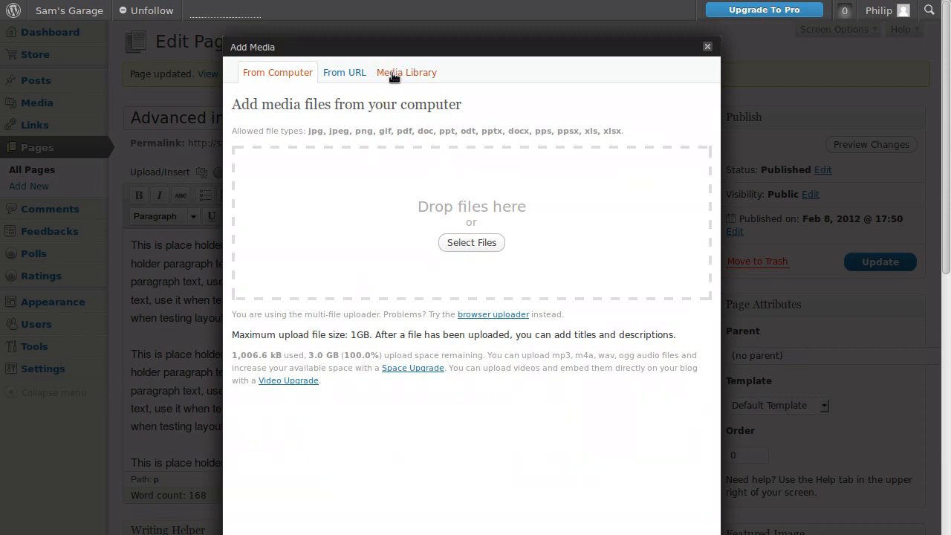
pyautogui.click(407, 72)
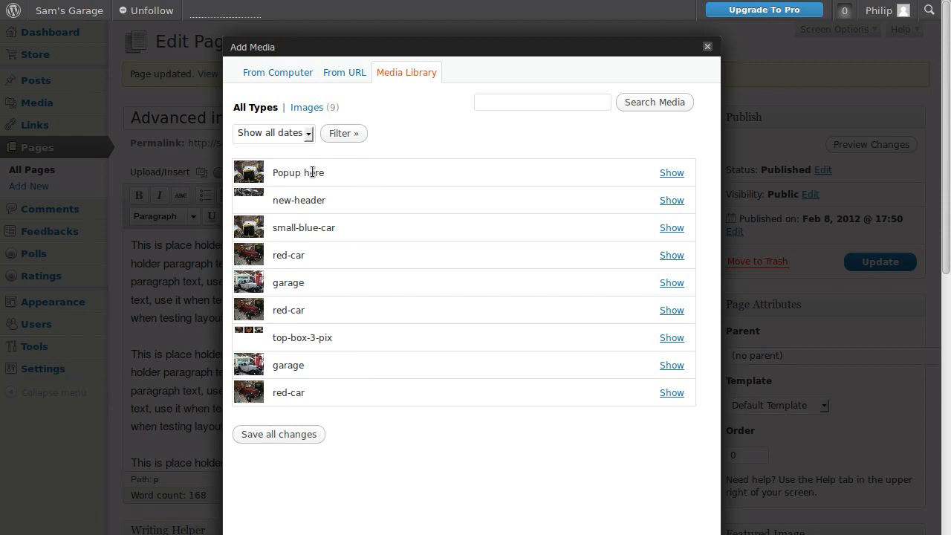
pyautogui.moveTo(393, 99)
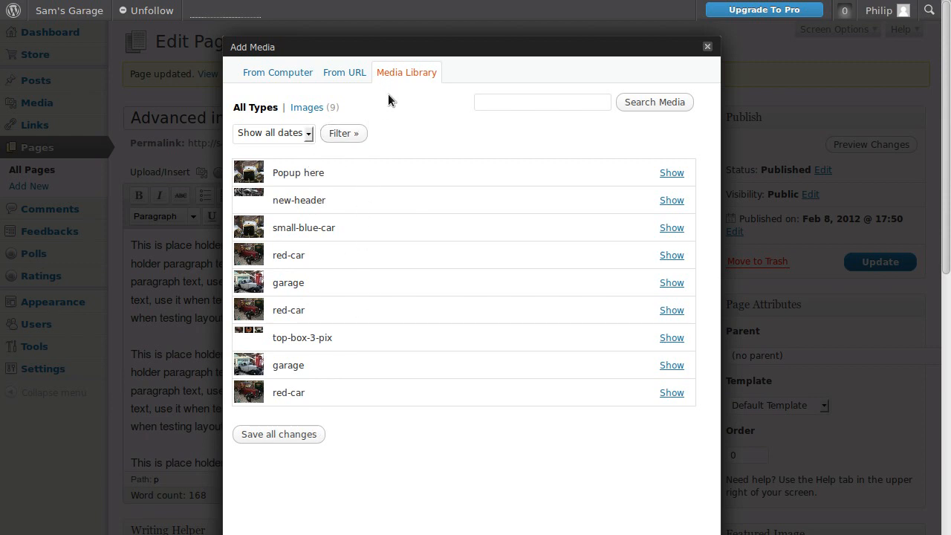
# - Show the details of the 'Popup here' blue-car.jpg image and select its title text
pyautogui.click(672, 173)
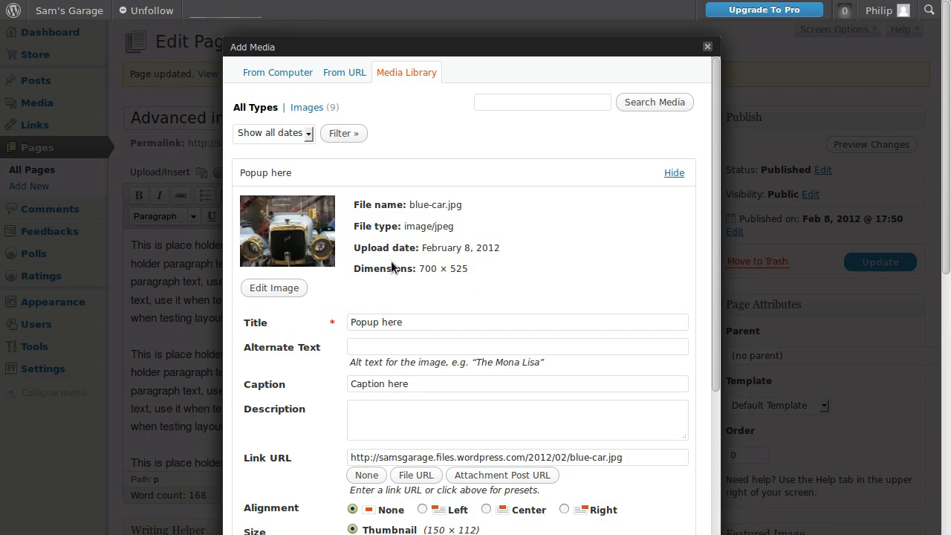
pyautogui.scroll(-3)
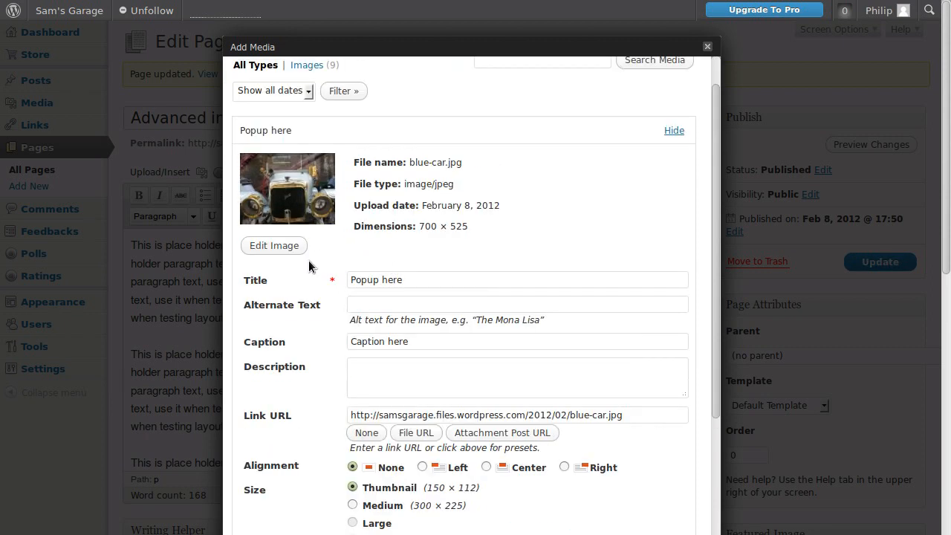
pyautogui.click(517, 280)
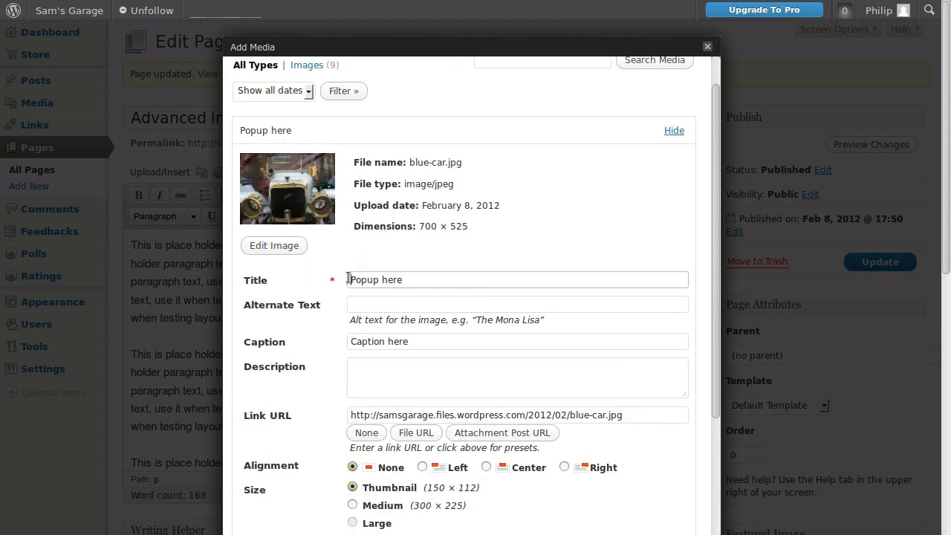
pyautogui.doubleClick(375, 279)
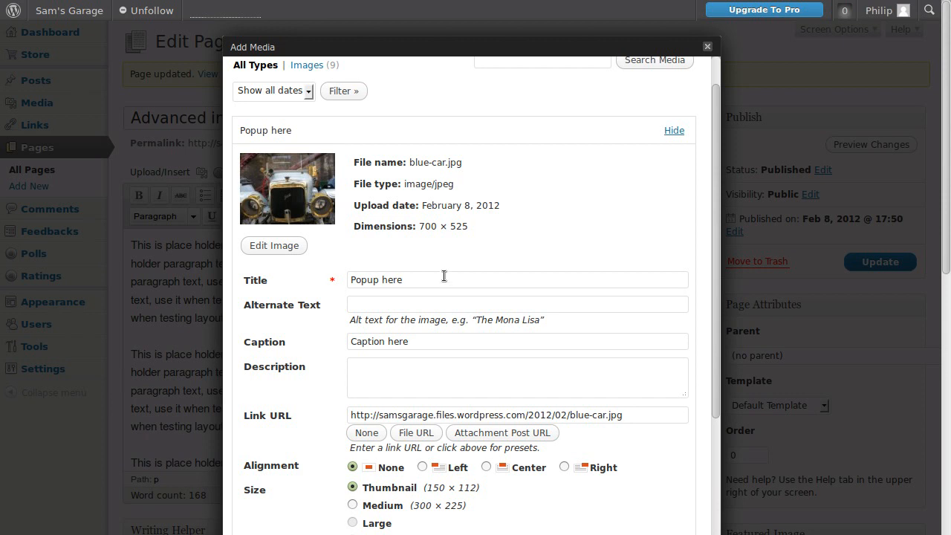
pyautogui.moveTo(446, 256)
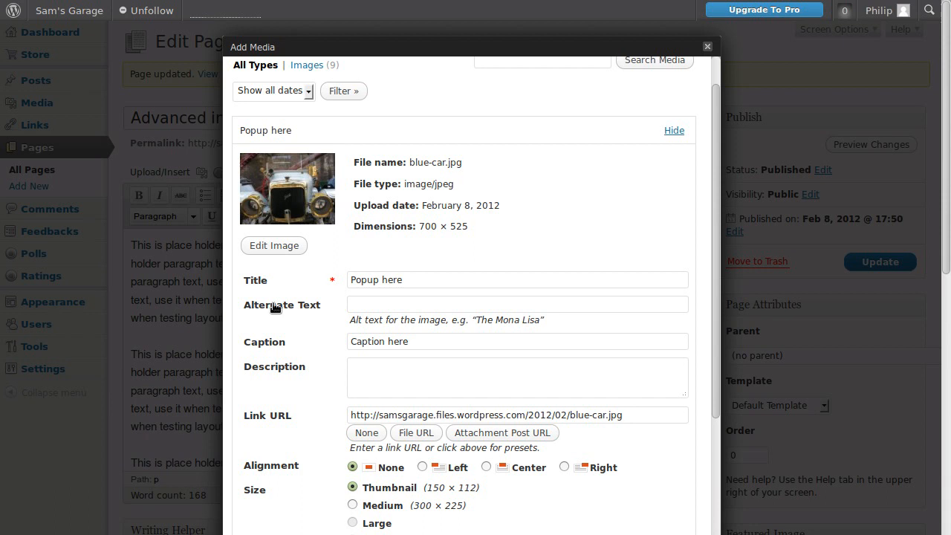
pyautogui.moveTo(330, 256)
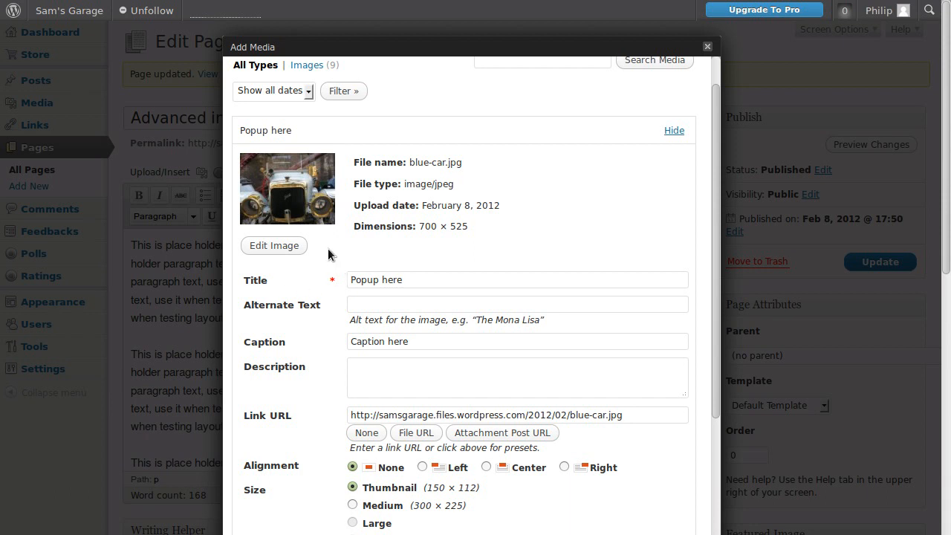
pyautogui.moveTo(300, 193)
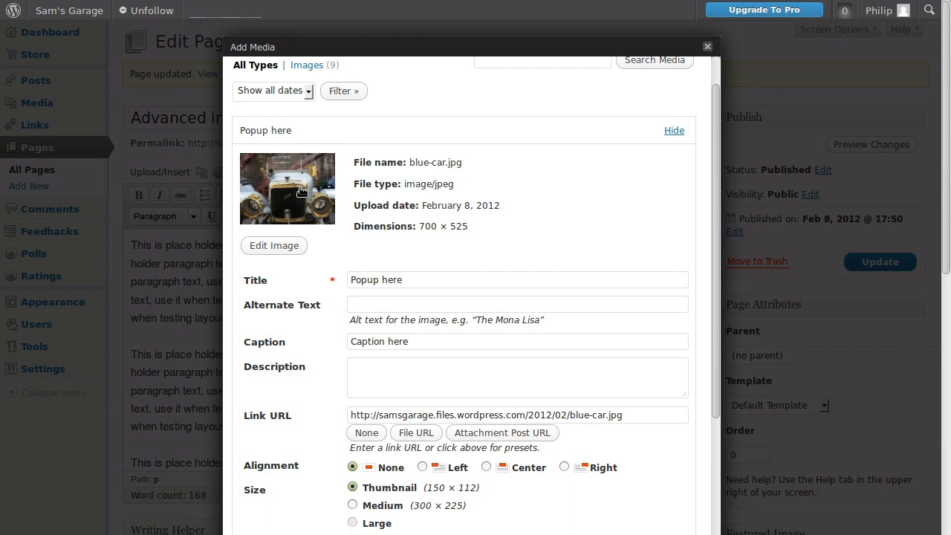
pyautogui.moveTo(321, 199)
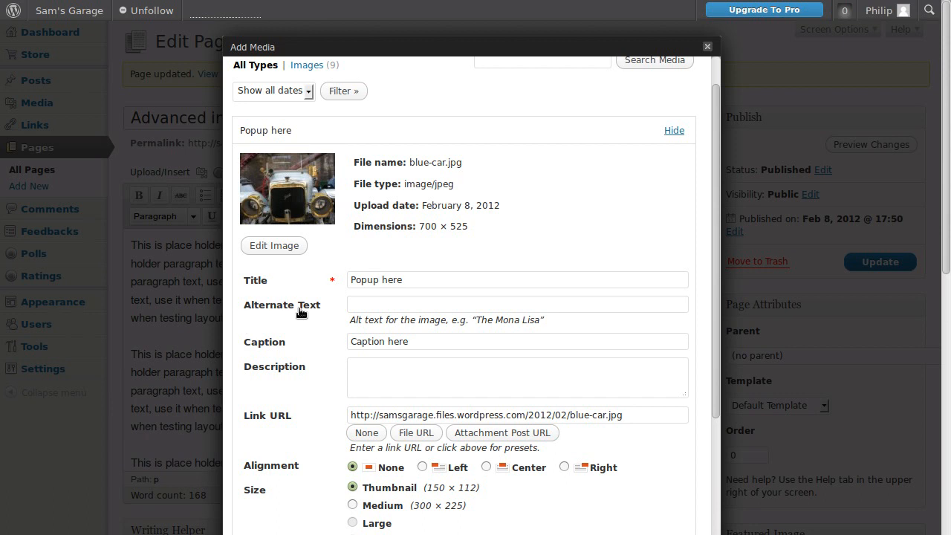
# - Review the image's Alternate Text and Description fields without changing them
pyautogui.click(517, 303)
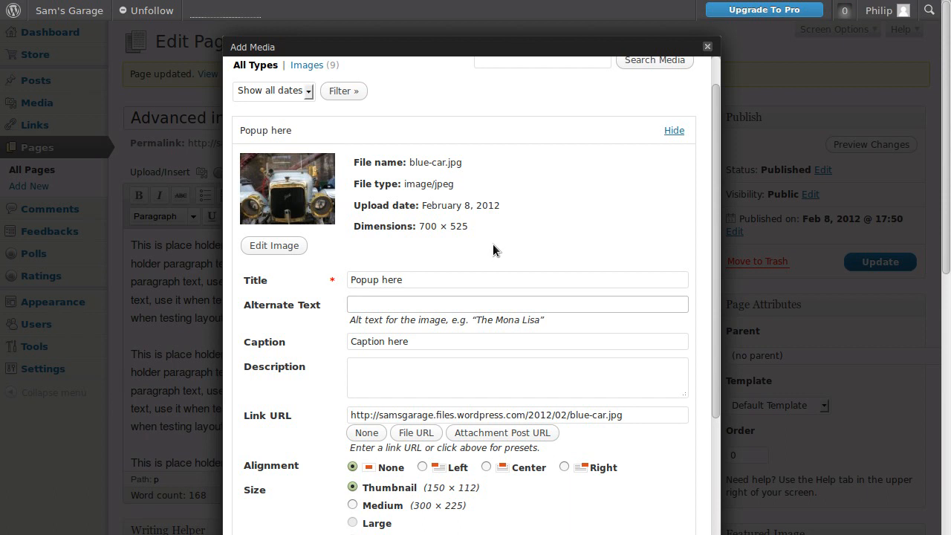
pyautogui.moveTo(468, 249)
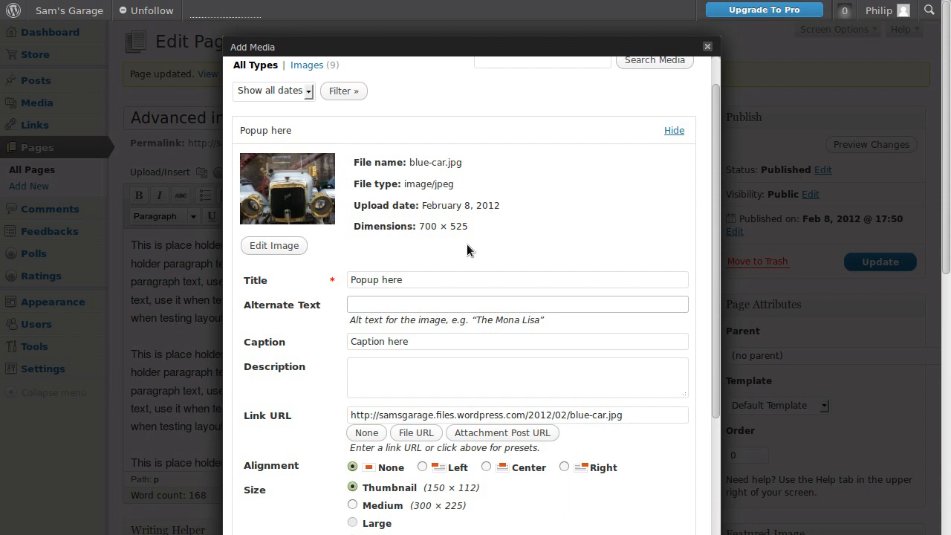
pyautogui.moveTo(300, 312)
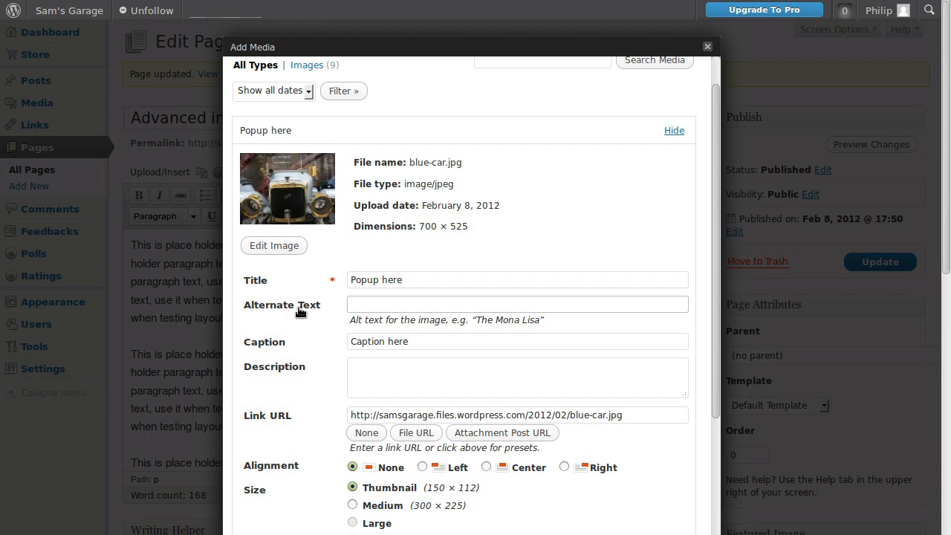
pyautogui.click(517, 303)
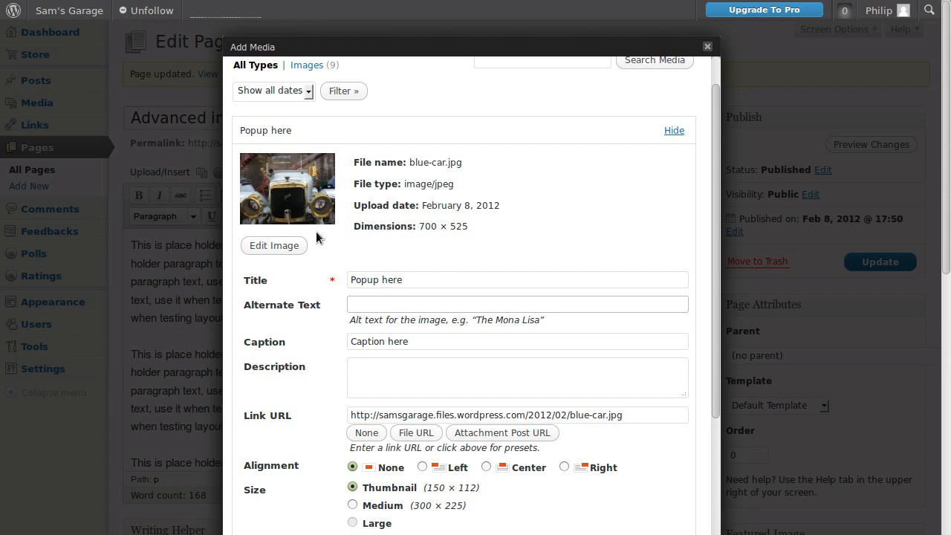
pyautogui.click(517, 374)
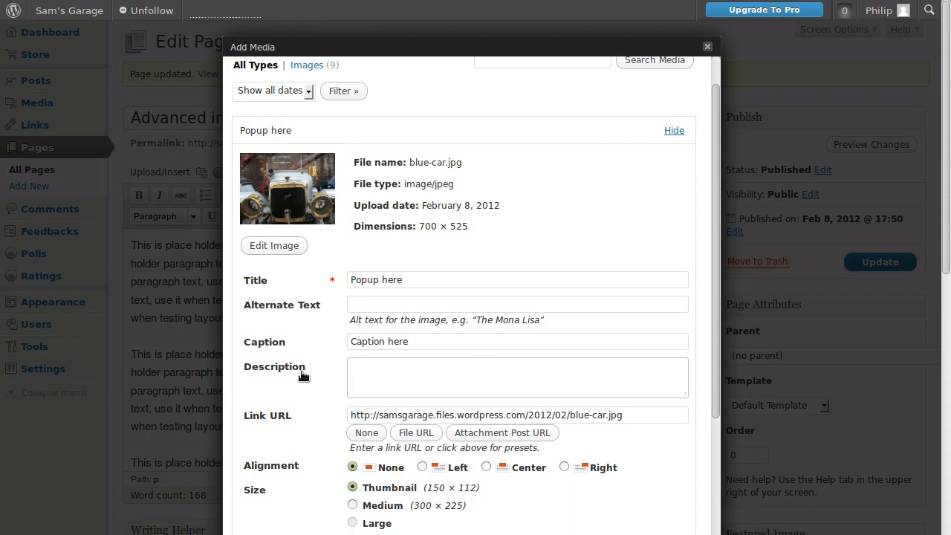
pyautogui.moveTo(334, 336)
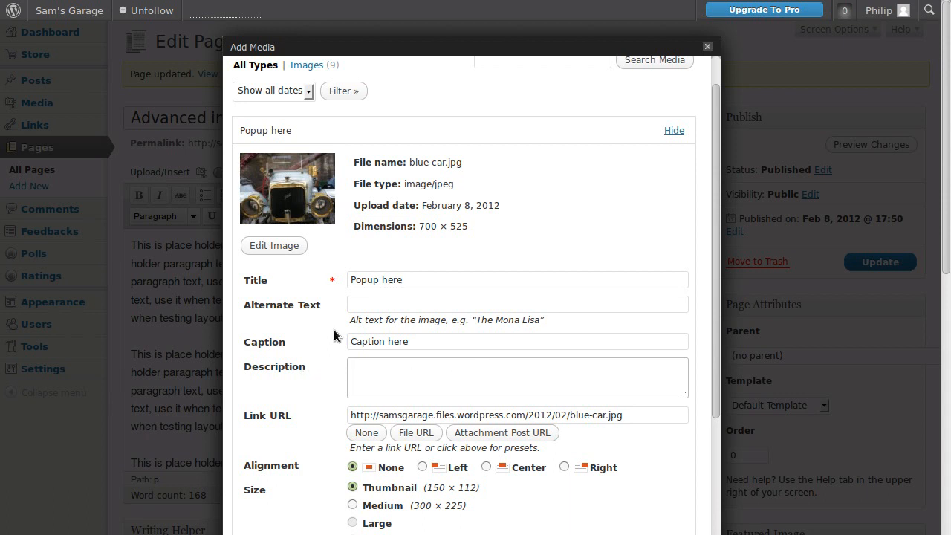
pyautogui.moveTo(468, 211)
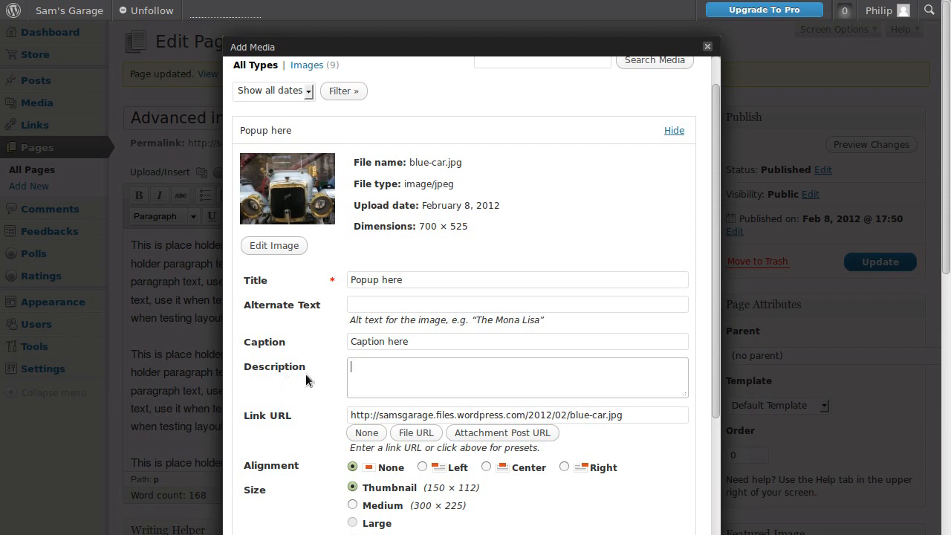
# - Link blue-car.jpg to its own file URL and set it to Medium size (300 × 225)
pyautogui.scroll(-3)
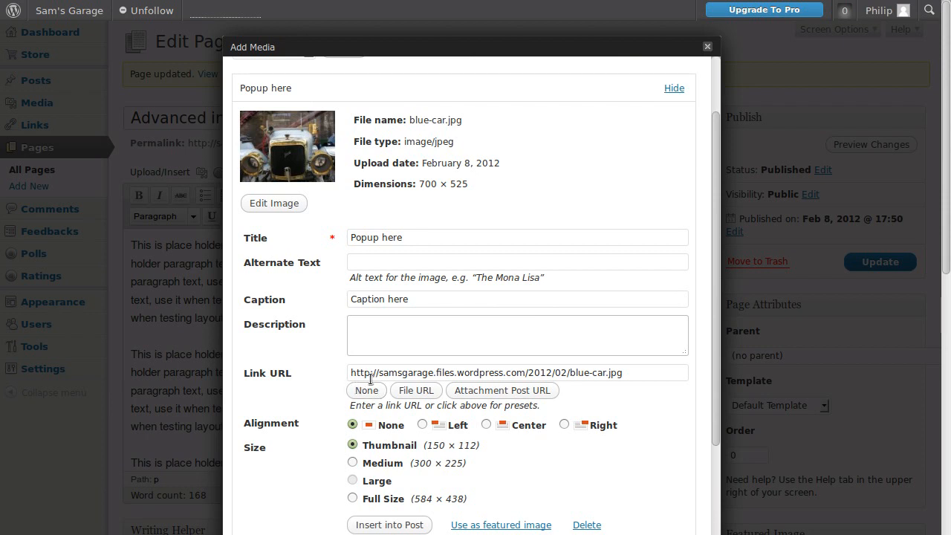
pyautogui.click(366, 389)
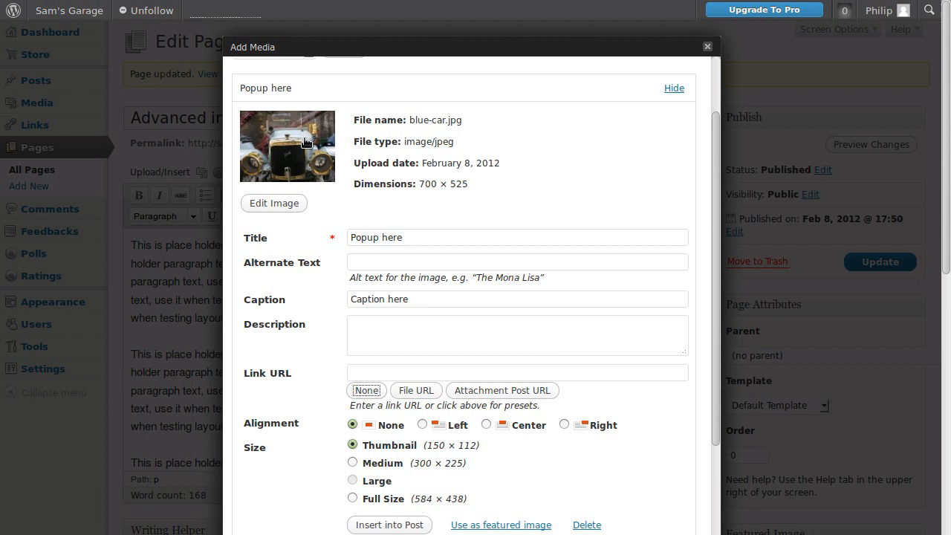
pyautogui.moveTo(282, 146)
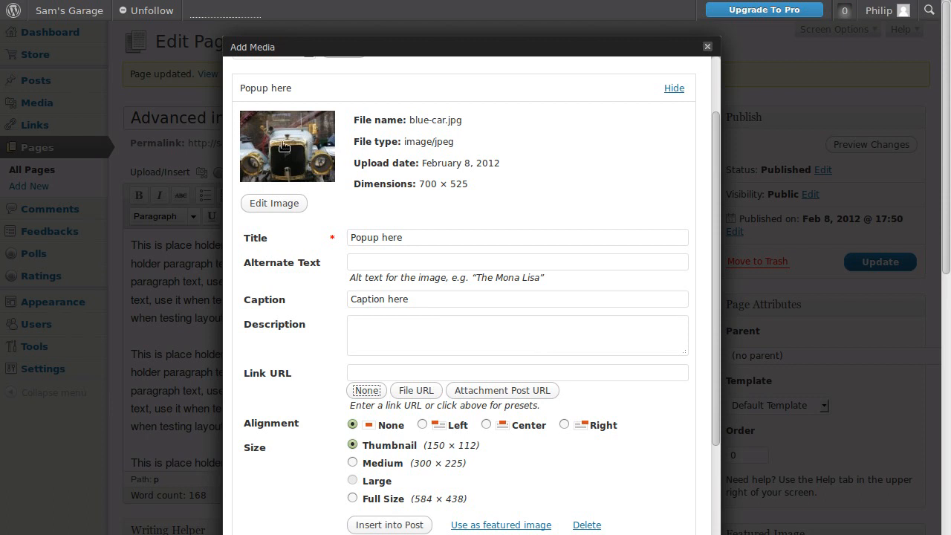
pyautogui.click(416, 390)
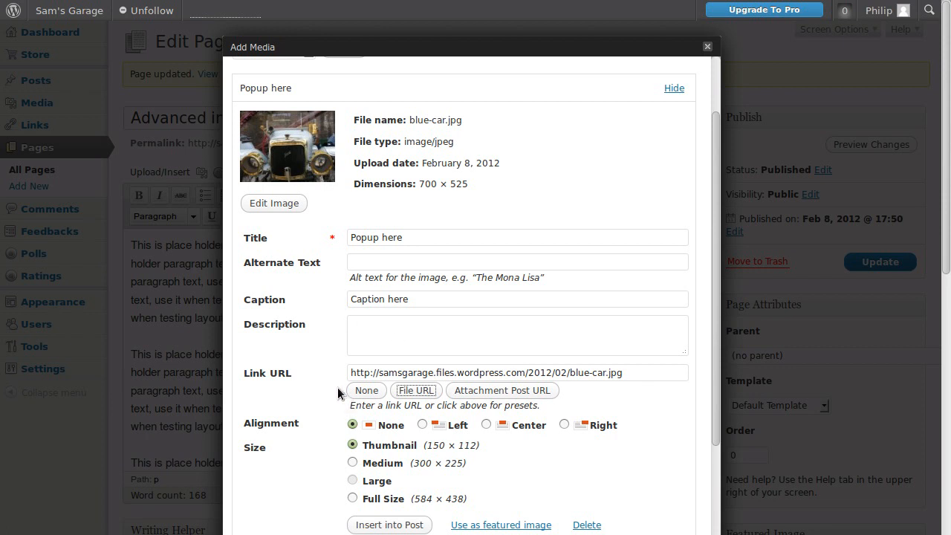
pyautogui.moveTo(341, 190)
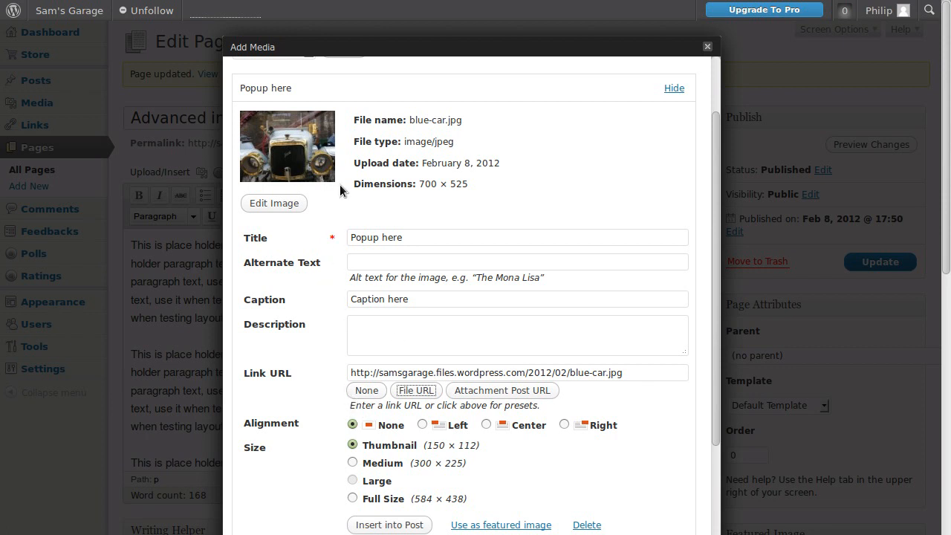
pyautogui.moveTo(312, 387)
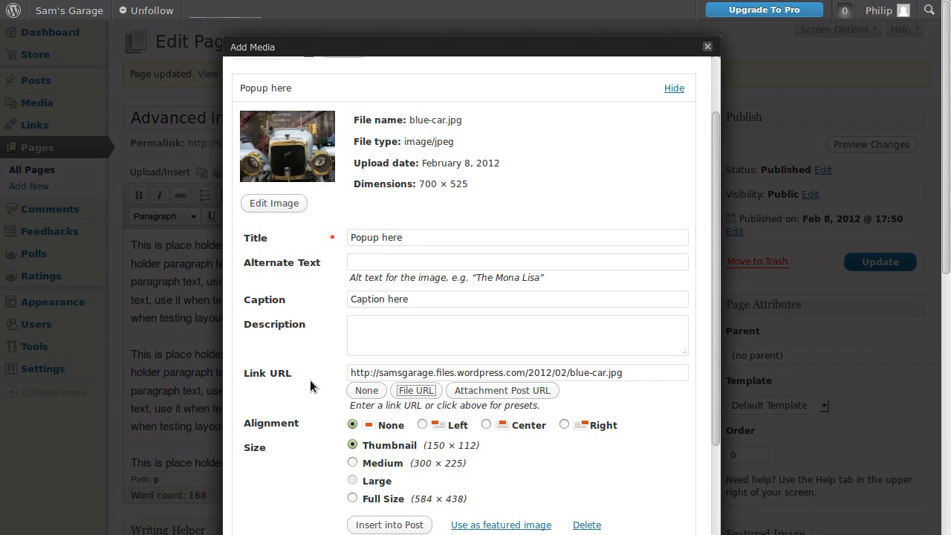
pyautogui.moveTo(395, 452)
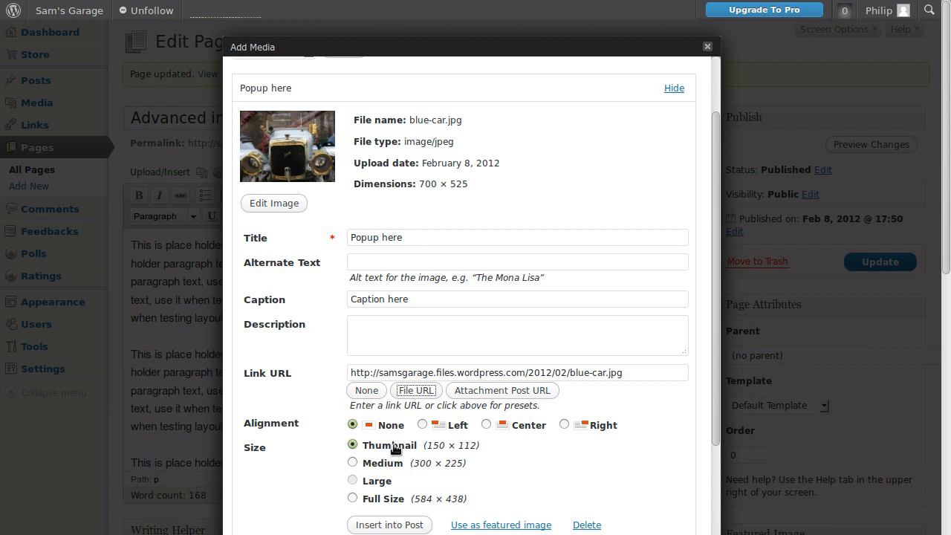
pyautogui.click(352, 462)
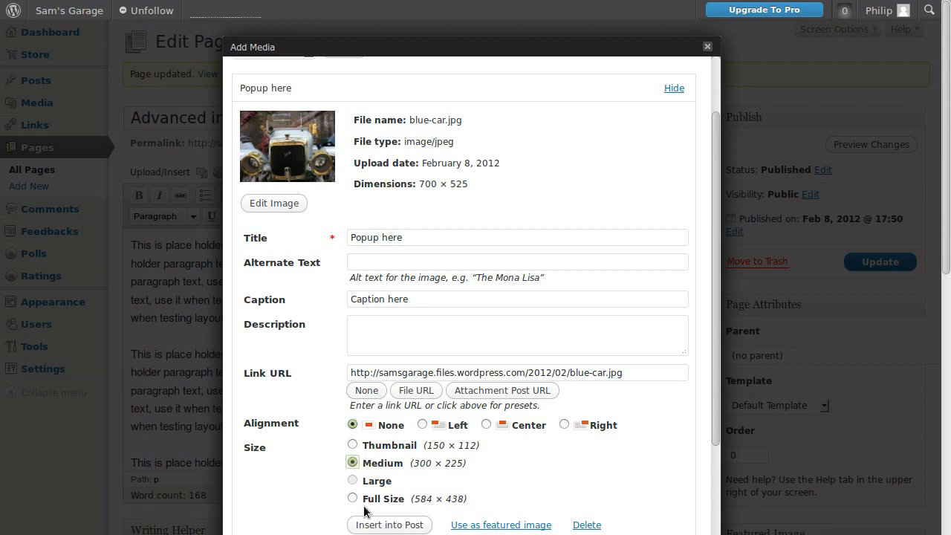
pyautogui.moveTo(422, 492)
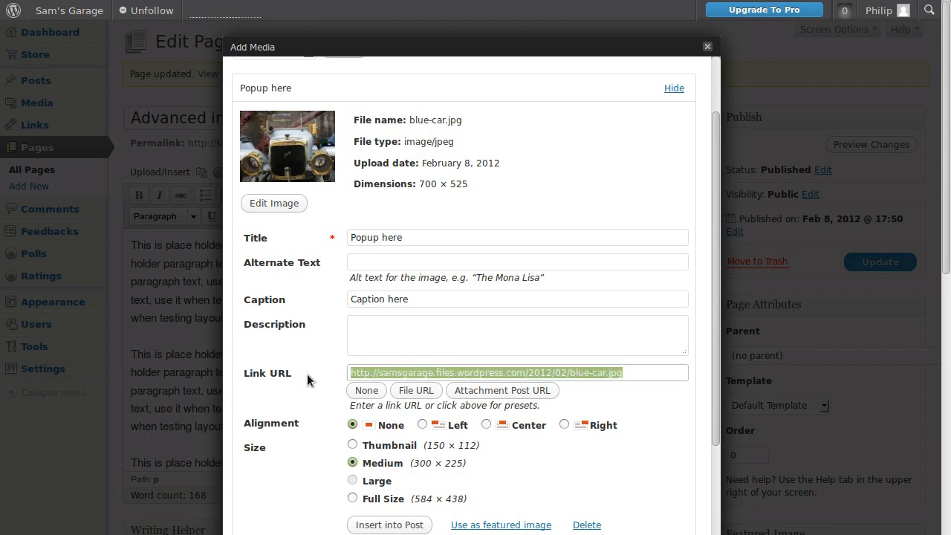
pyautogui.moveTo(319, 363)
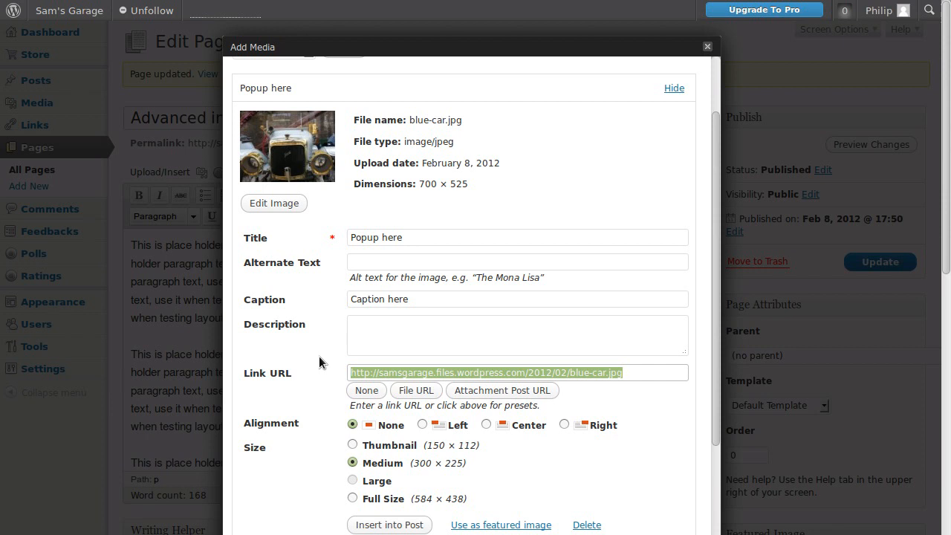
pyautogui.moveTo(290, 220)
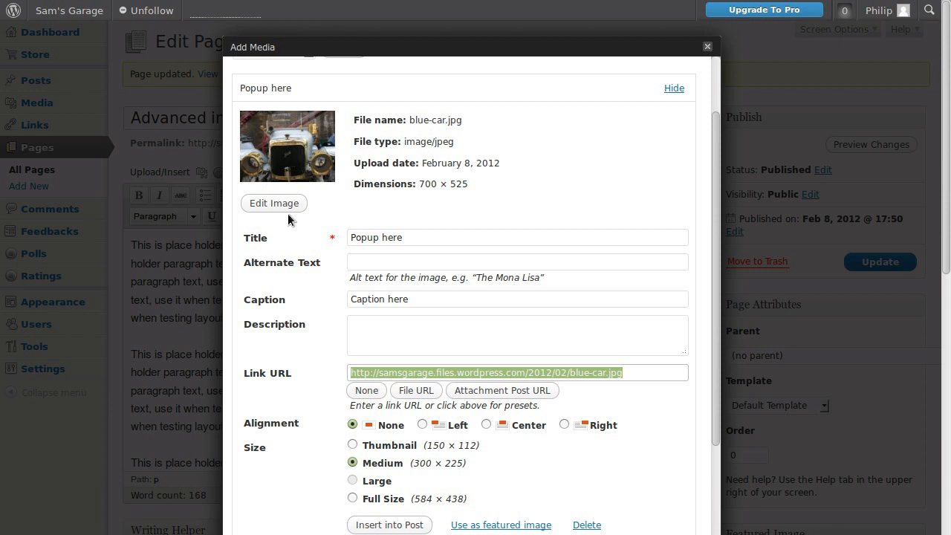
pyautogui.moveTo(622, 366)
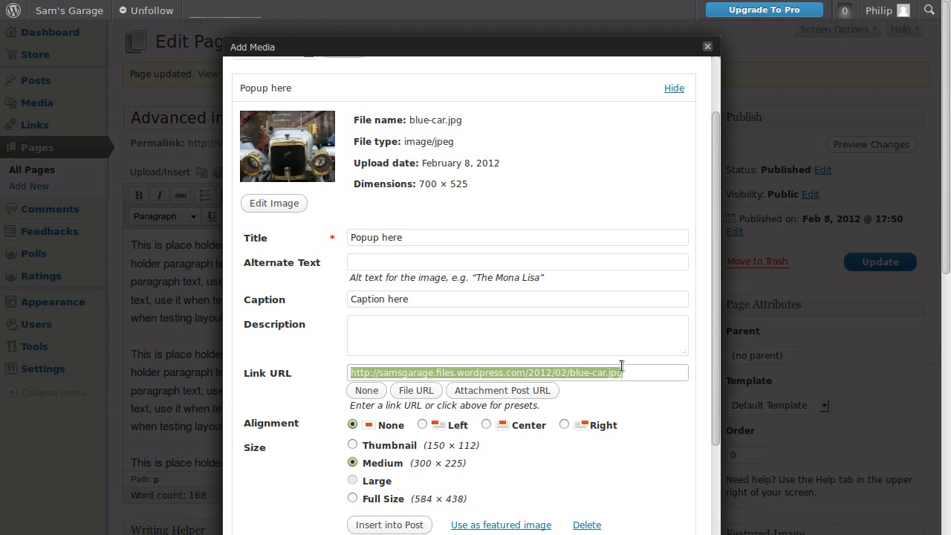
pyautogui.moveTo(288, 442)
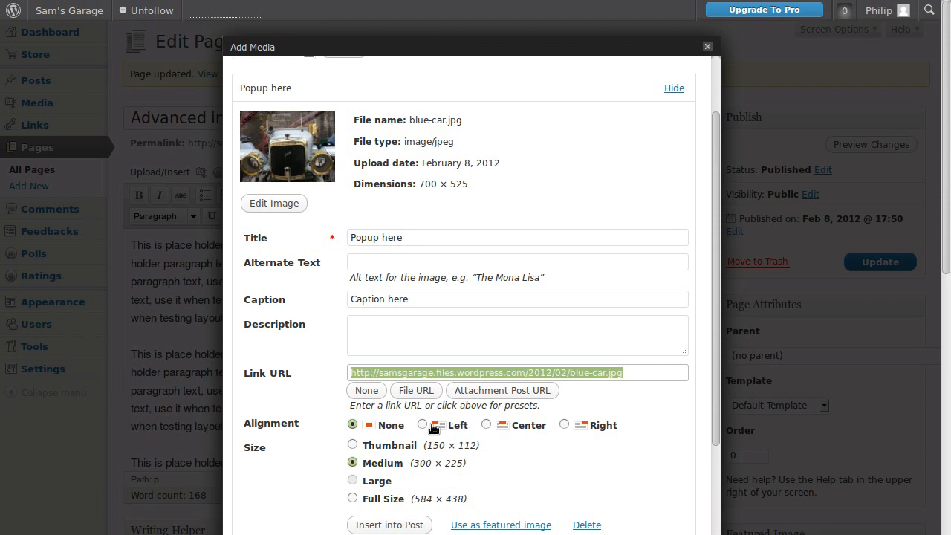
# - Align the car image left after trying right, then bring it into the image editor
pyautogui.click(422, 425)
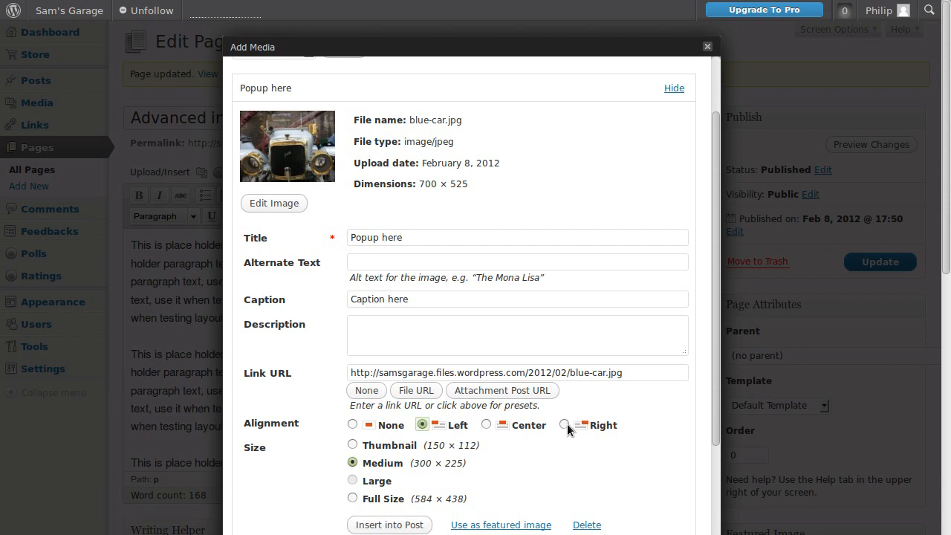
pyautogui.click(565, 425)
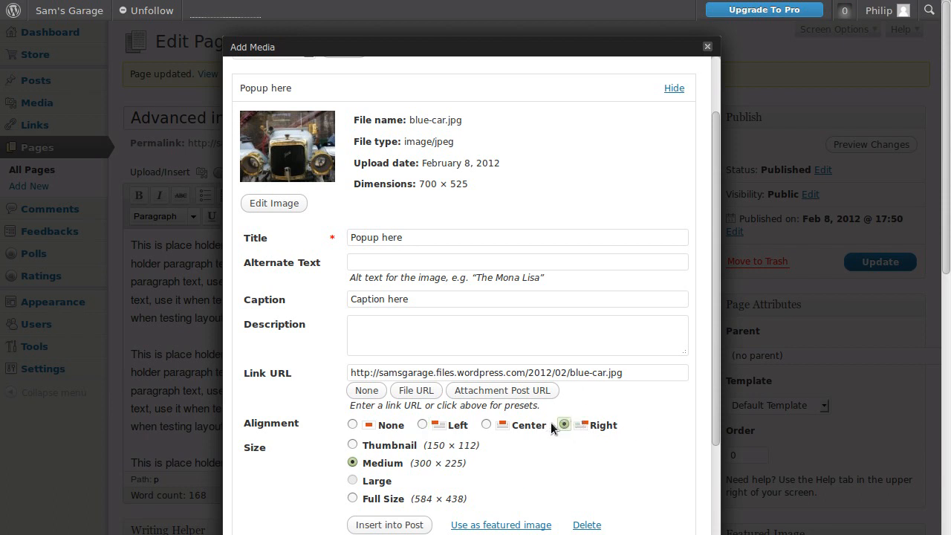
pyautogui.click(423, 425)
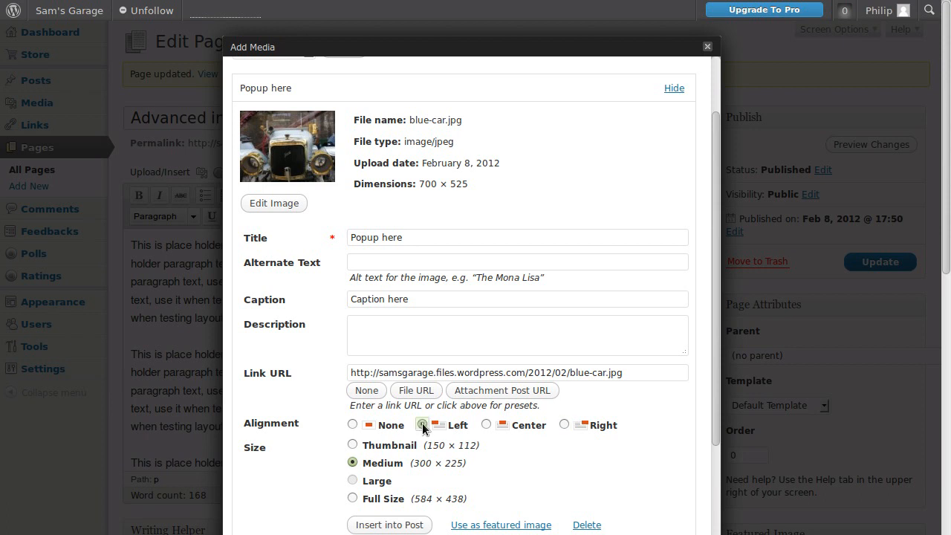
pyautogui.click(422, 425)
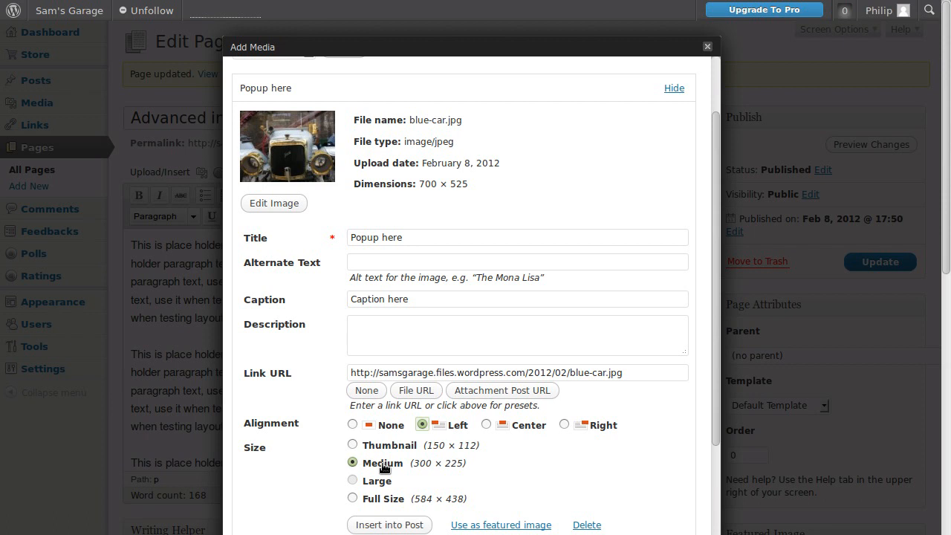
pyautogui.moveTo(374, 470)
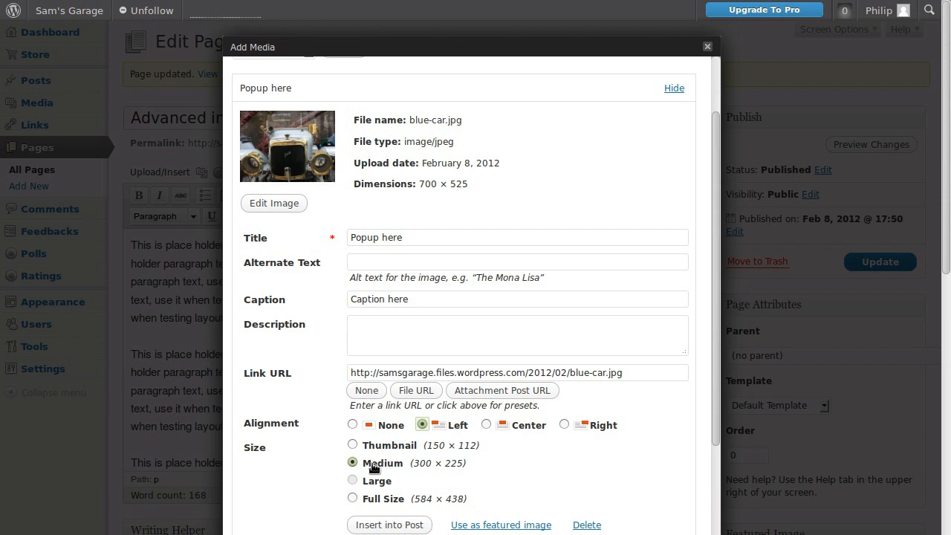
pyautogui.moveTo(351, 477)
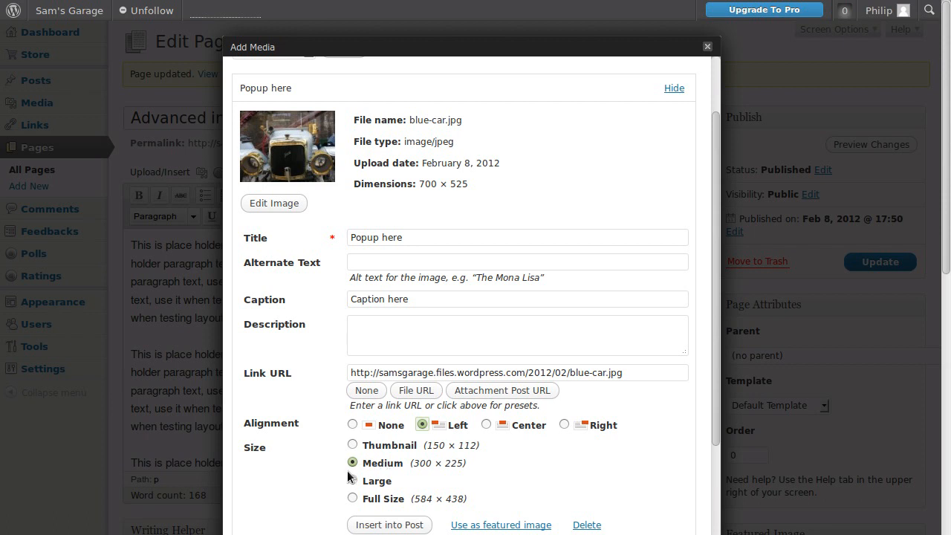
pyautogui.moveTo(312, 482)
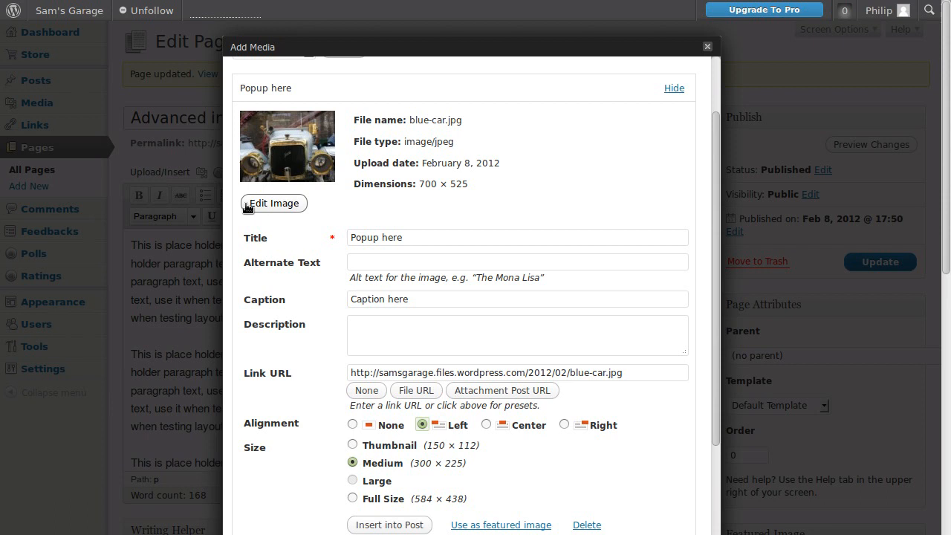
pyautogui.click(274, 202)
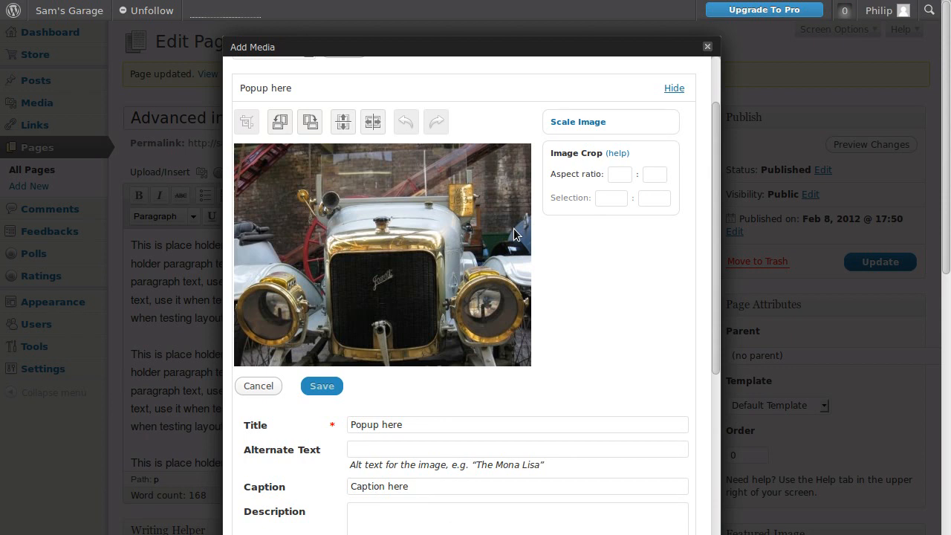
pyautogui.moveTo(506, 235)
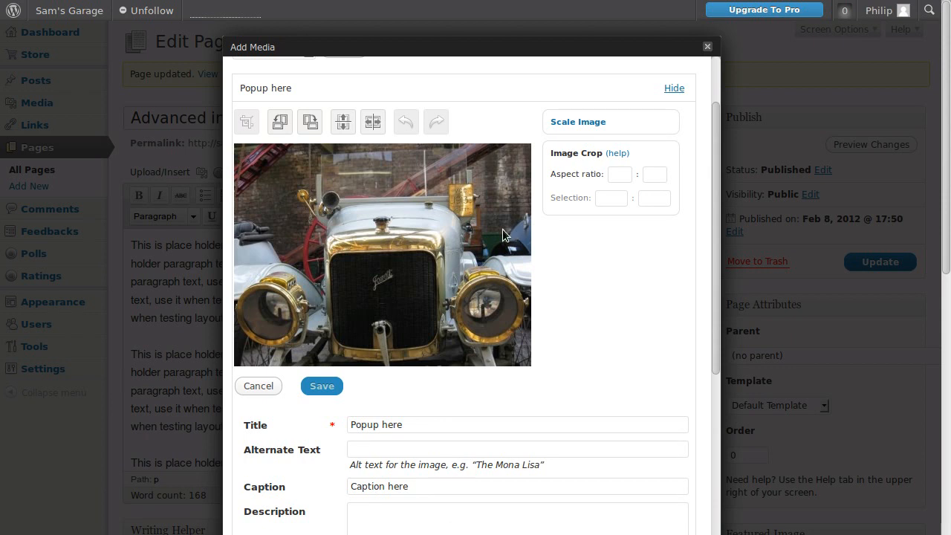
pyautogui.moveTo(424, 231)
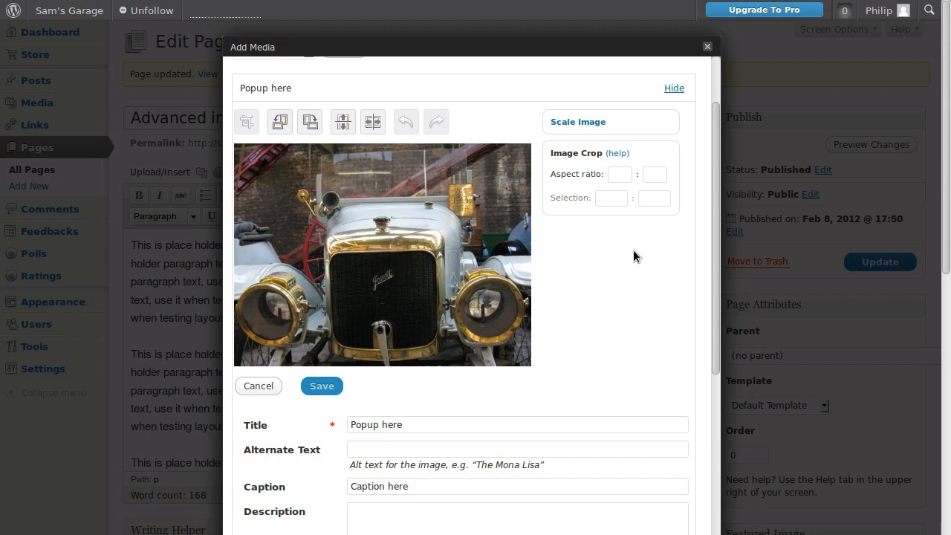
pyautogui.moveTo(496, 357)
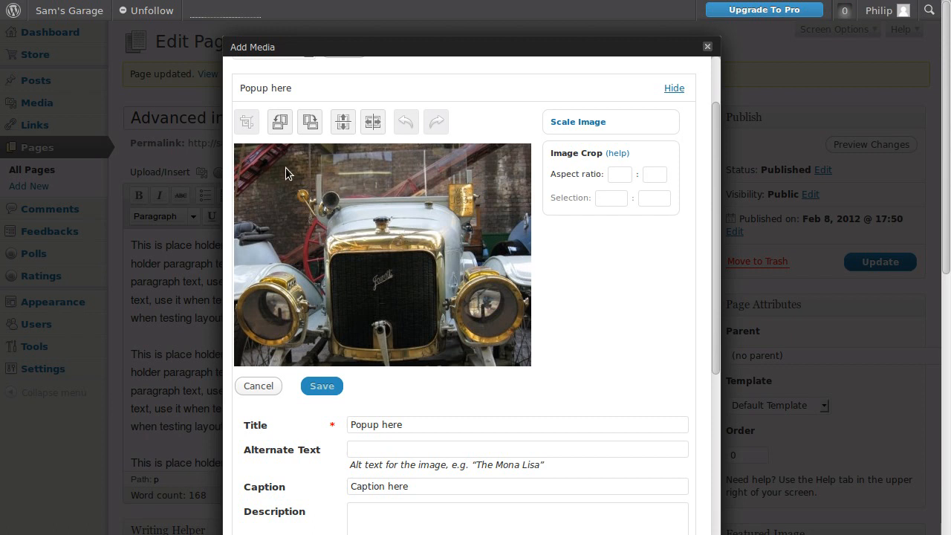
pyautogui.moveTo(288, 163)
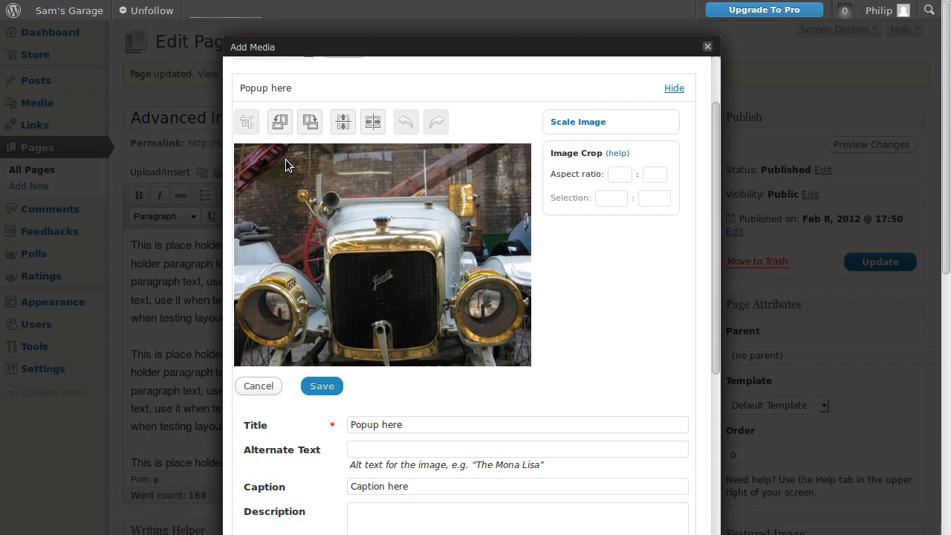
pyautogui.moveTo(289, 162); pyautogui.dragTo(431, 215)
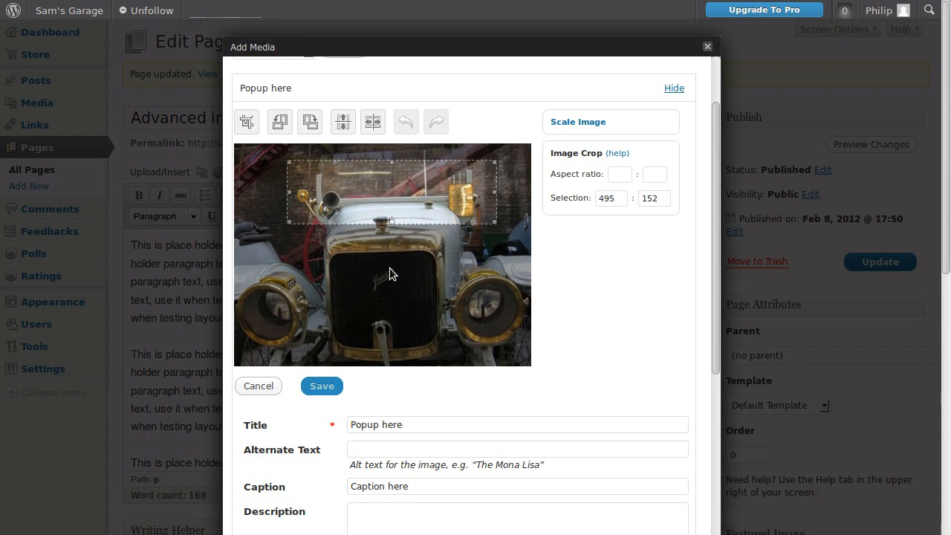
pyautogui.moveTo(294, 184)
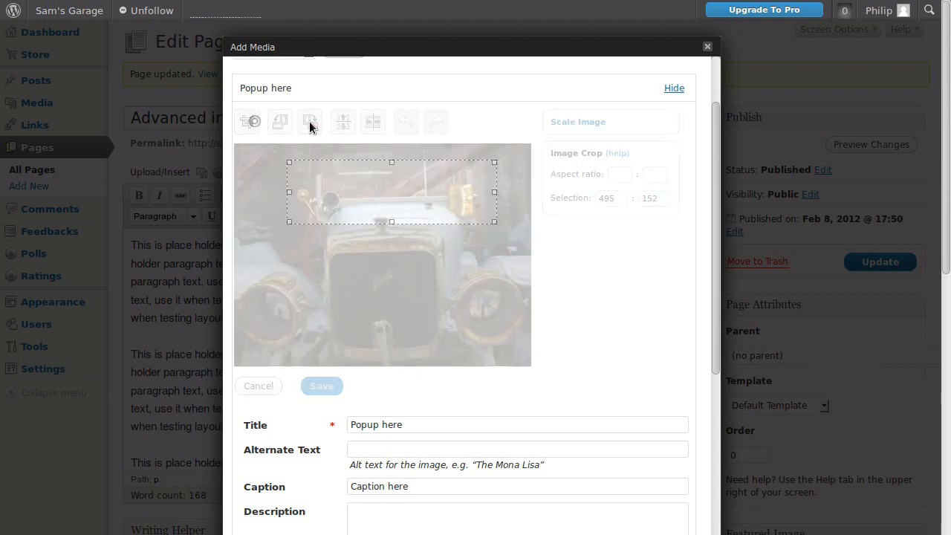
pyautogui.click(279, 122)
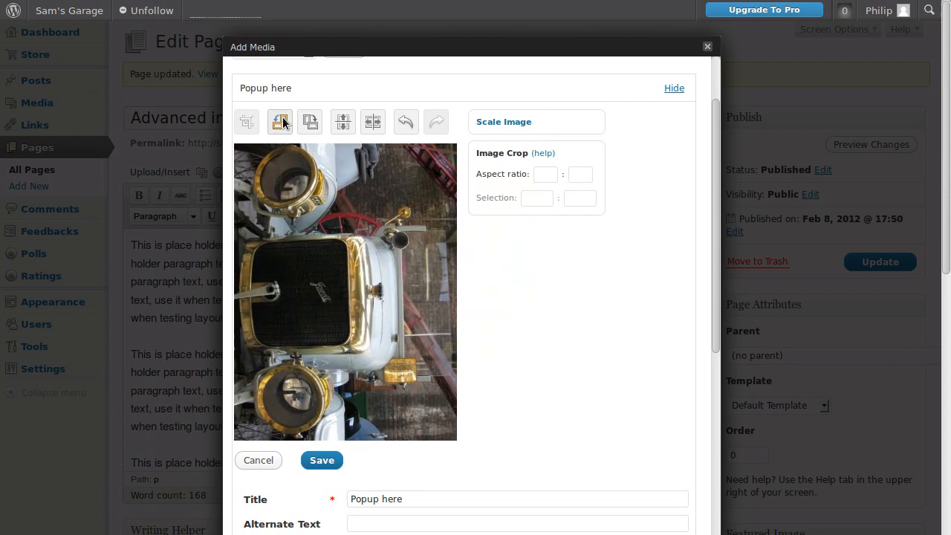
pyautogui.click(279, 122)
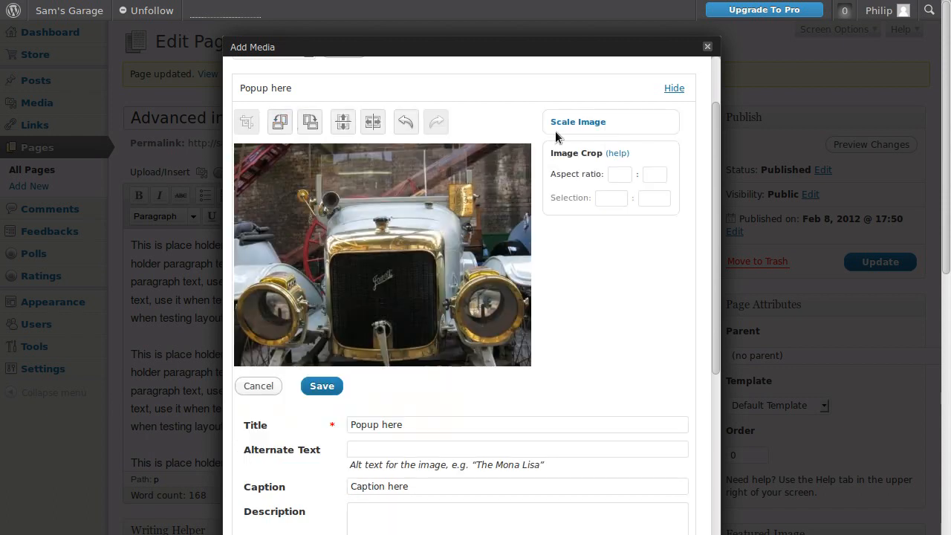
pyautogui.click(578, 122)
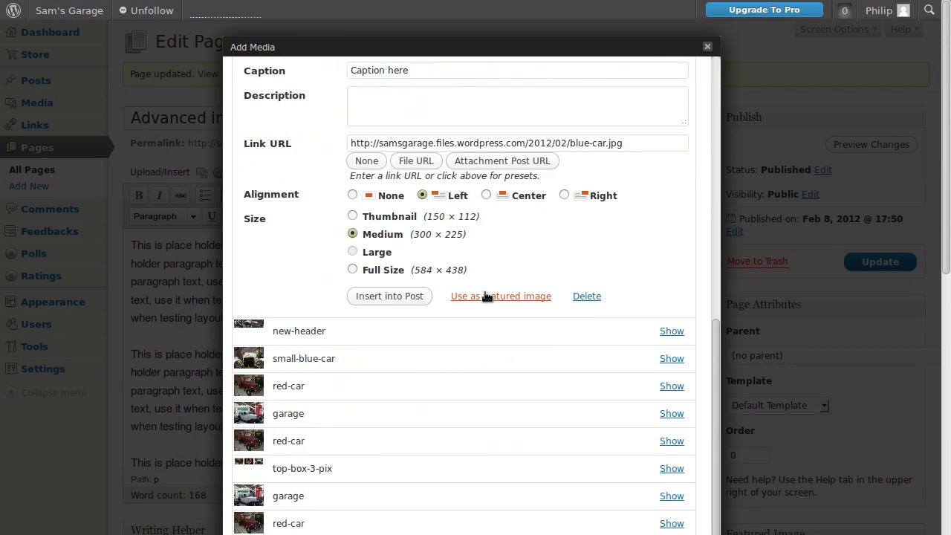
pyautogui.moveTo(322, 297)
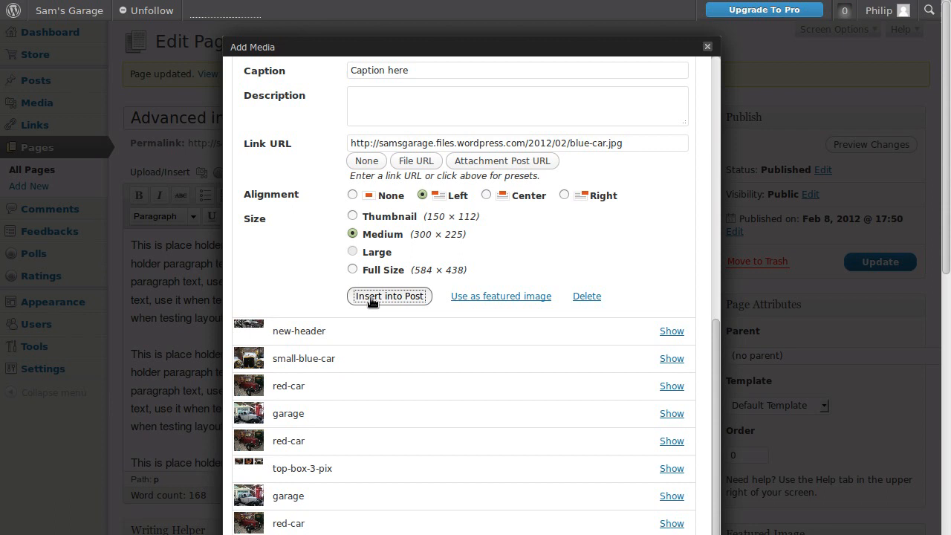
# - Insert the configured car image into the page and update the published page
pyautogui.click(389, 296)
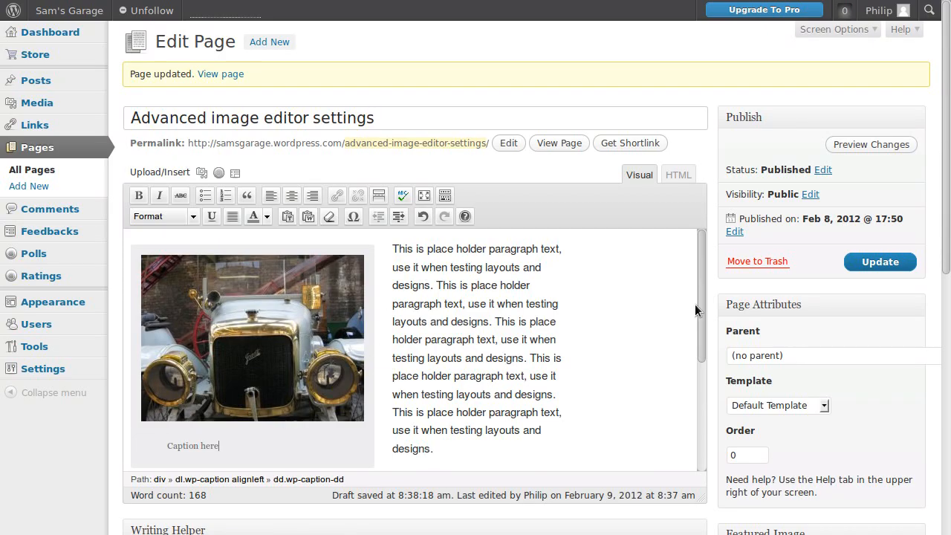
pyautogui.click(880, 262)
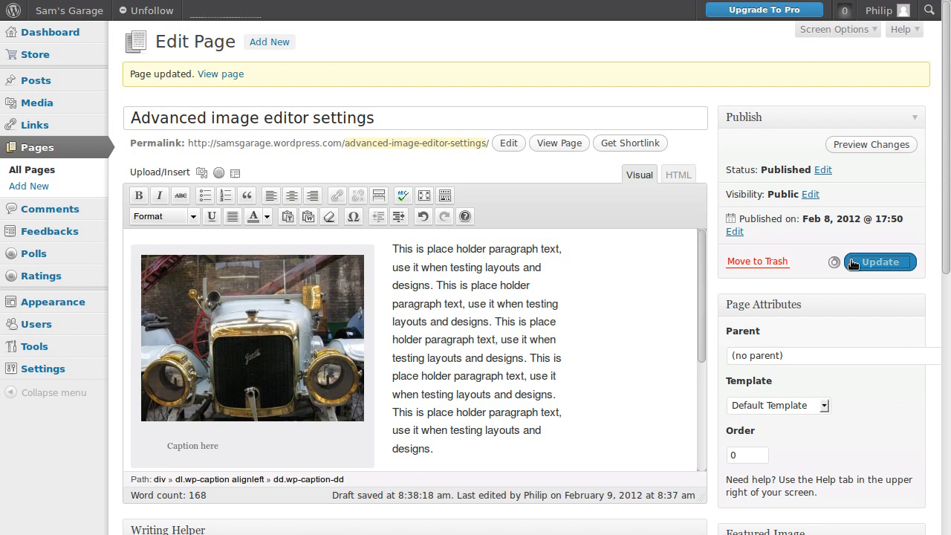
pyautogui.click(880, 261)
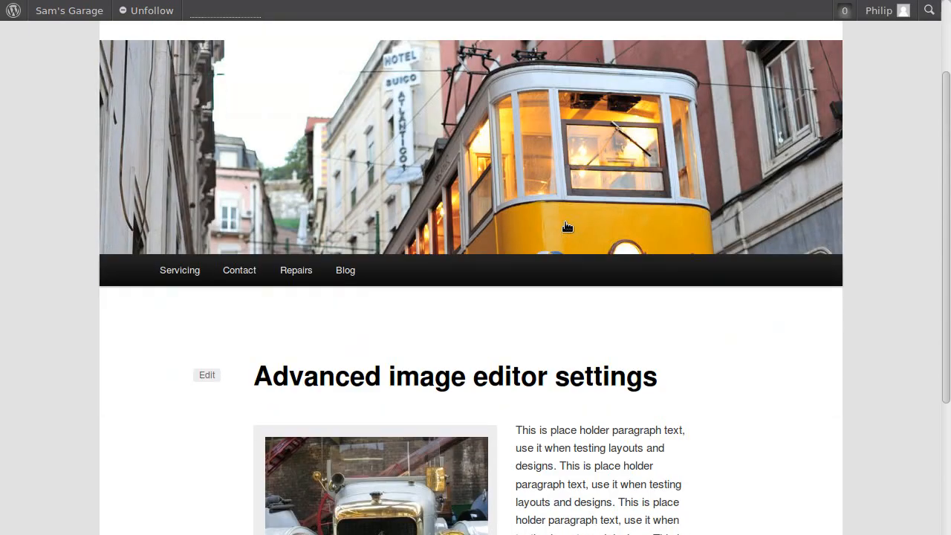
pyautogui.scroll(-3)
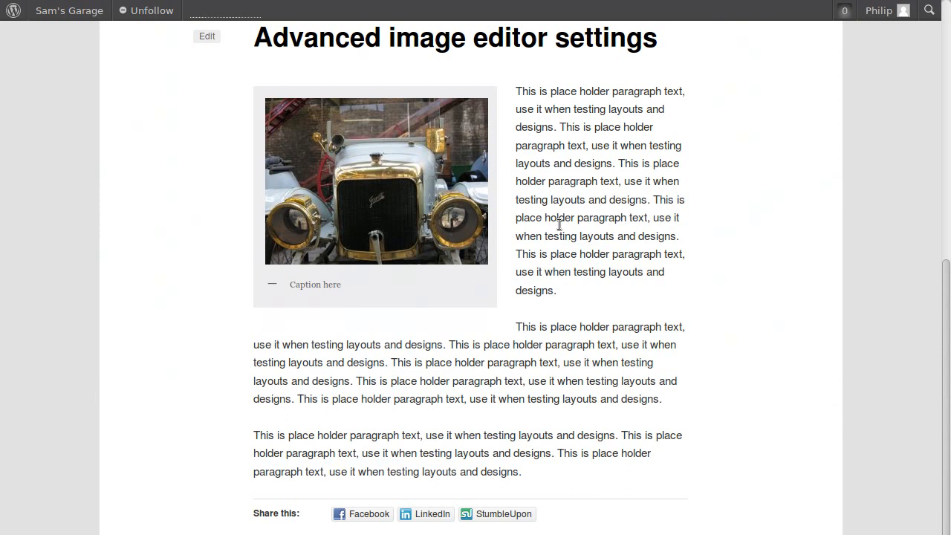
pyautogui.doubleClick(315, 285)
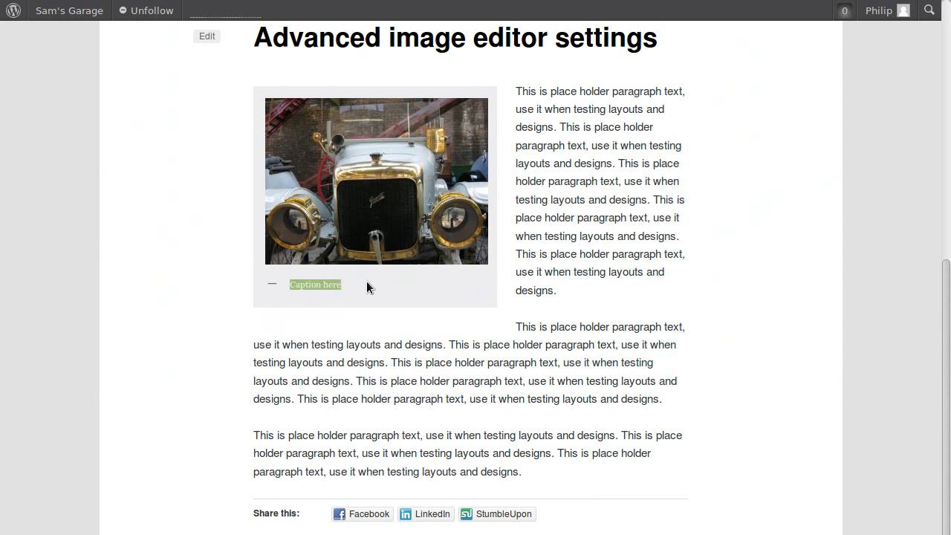
pyautogui.moveTo(399, 185)
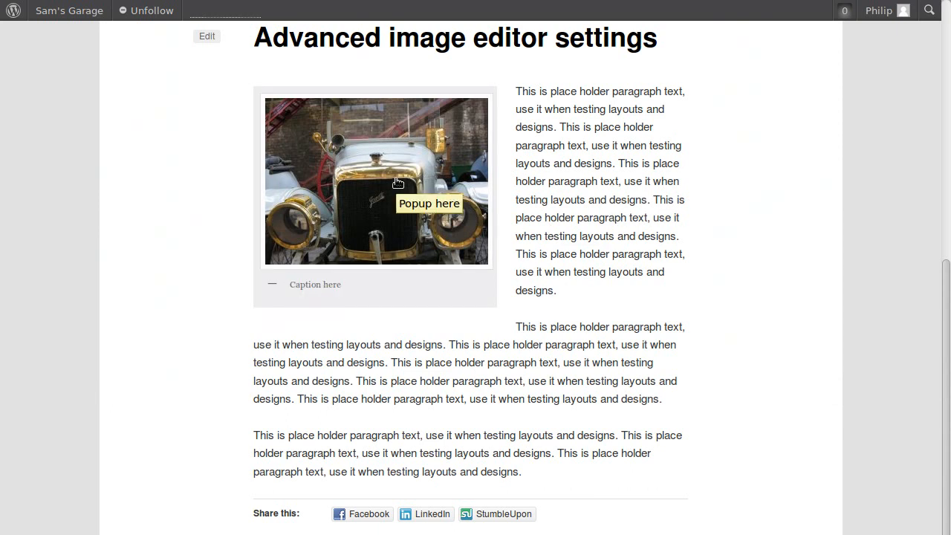
pyautogui.moveTo(425, 176)
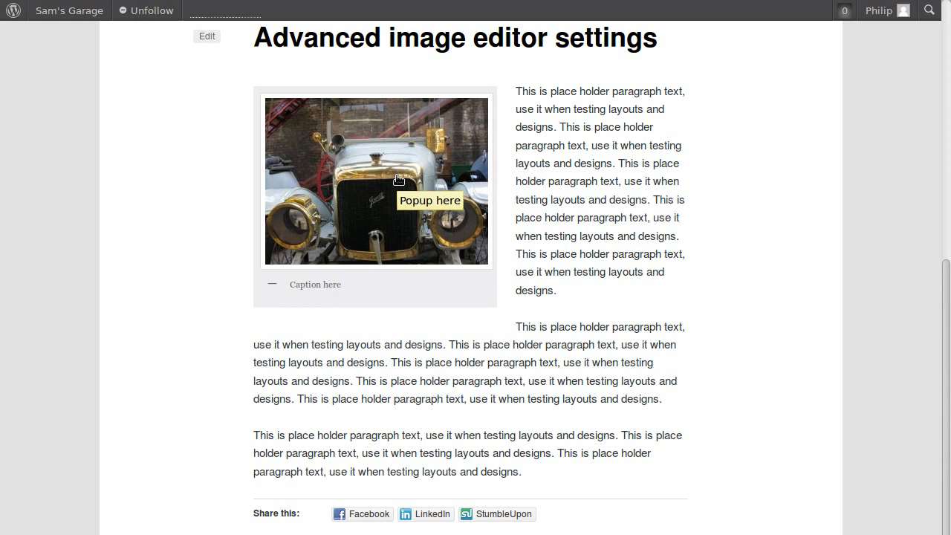
pyautogui.moveTo(583, 177)
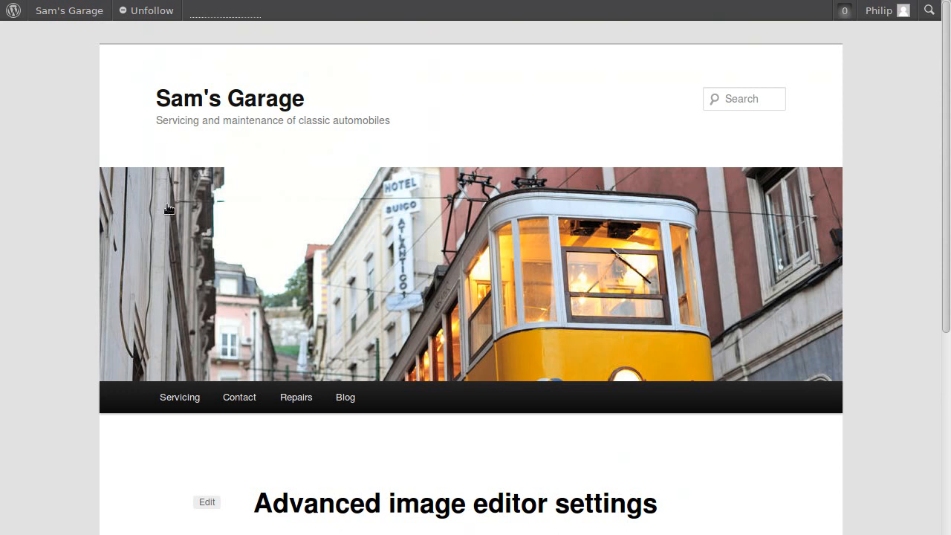
pyautogui.moveTo(835, 217)
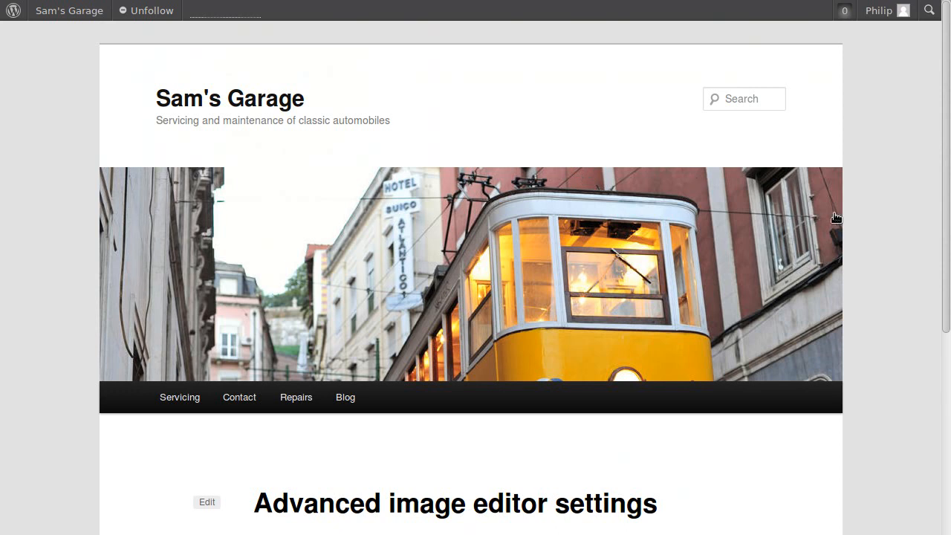
pyautogui.moveTo(497, 223)
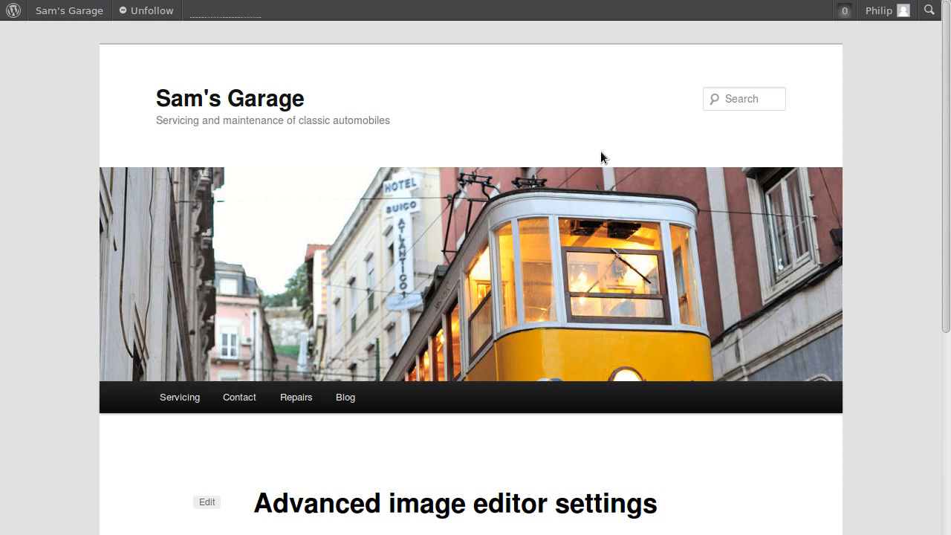
pyautogui.moveTo(163, 194)
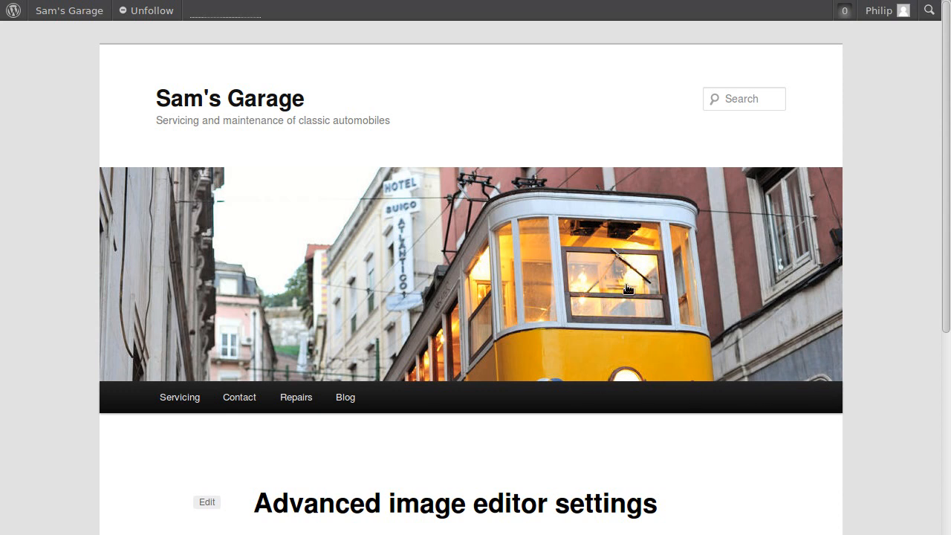
pyautogui.moveTo(376, 229)
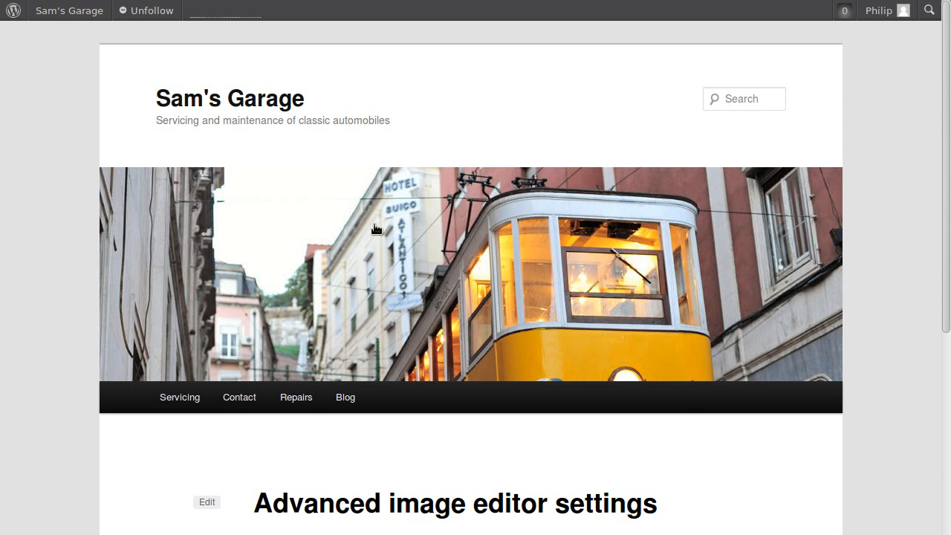
# - Scroll the published Sam's Garage page before switching to the advanced image tutorial
pyautogui.scroll(-3)
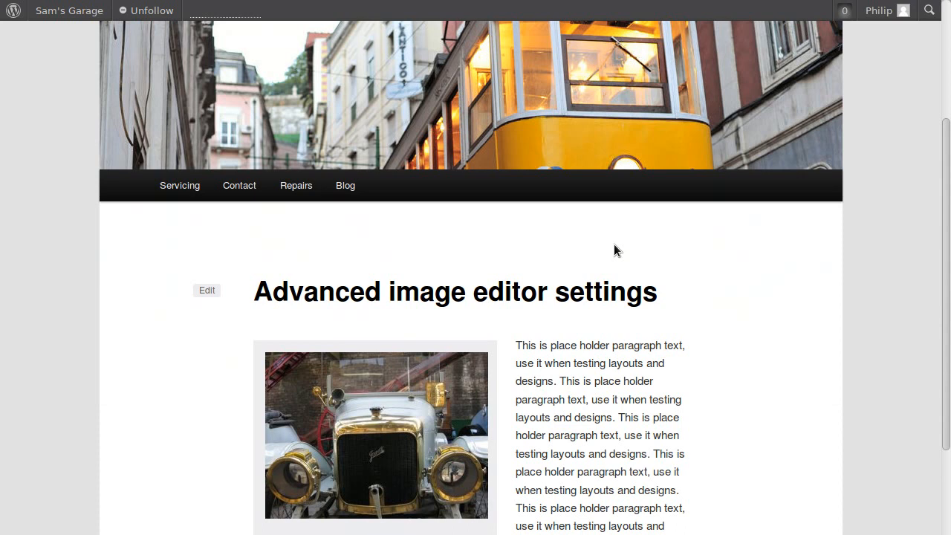
pyautogui.scroll(-3)
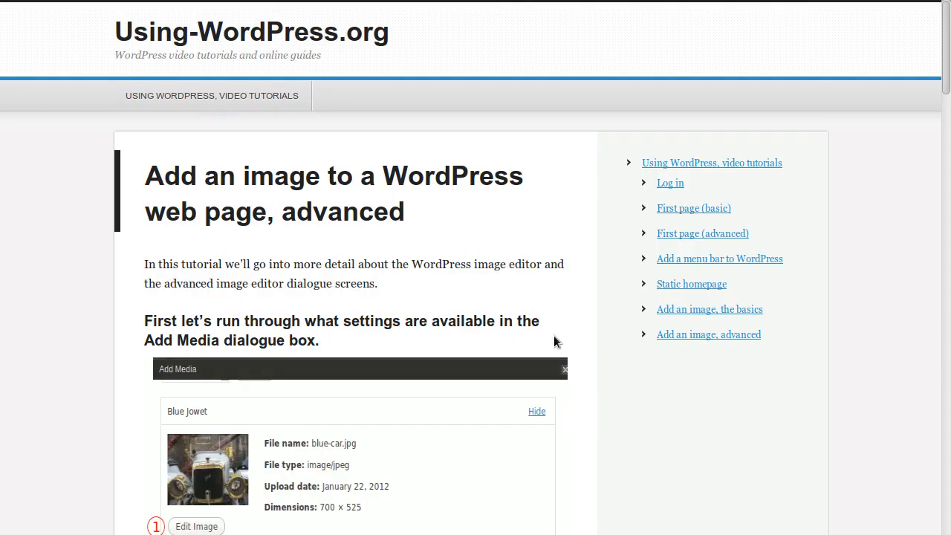
# - Read through the tutorial's image editor sections and return to the car image's edit settings
pyautogui.scroll(-3)
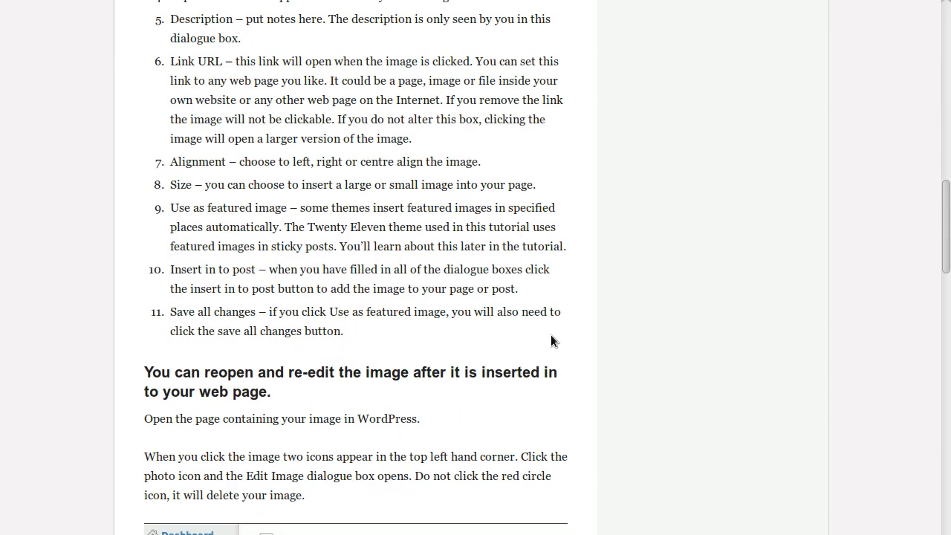
pyautogui.scroll(-3)
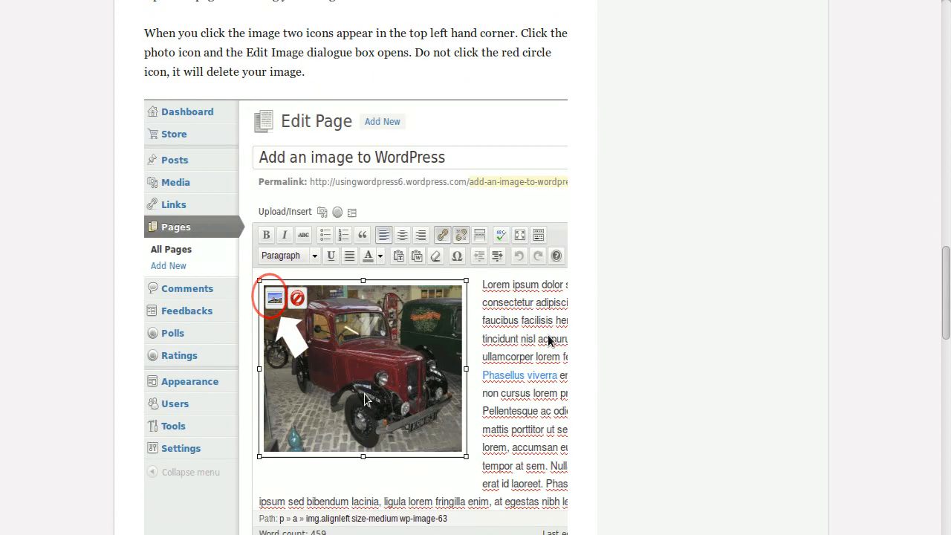
pyautogui.scroll(-3)
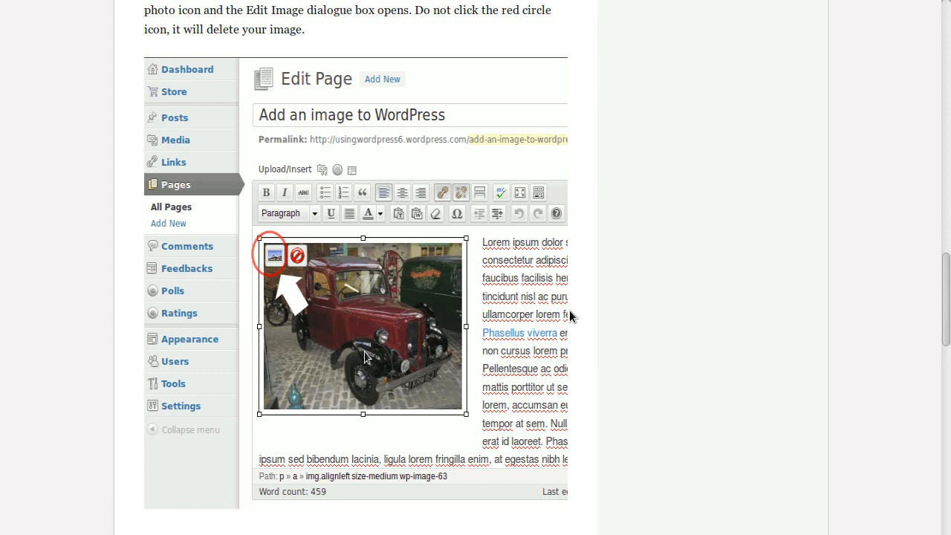
pyautogui.click(276, 256)
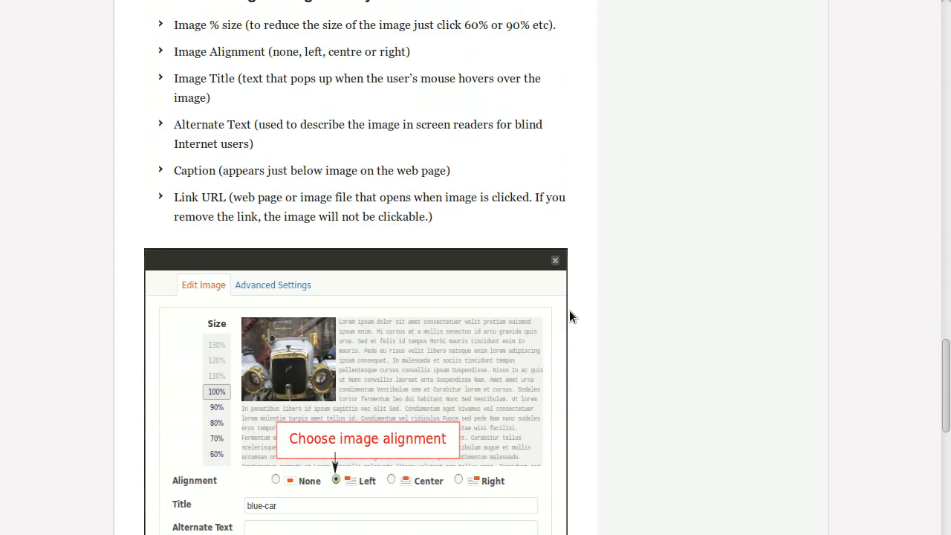
pyautogui.scroll(-3)
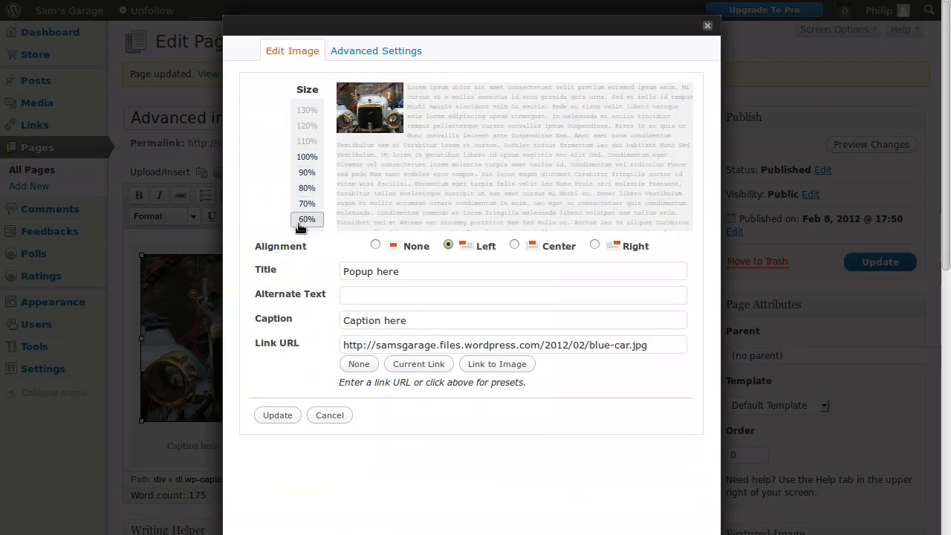
# - Preview the car image at 70, 90 and 60 percent, keep 100 percent, and close without updating
pyautogui.click(306, 202)
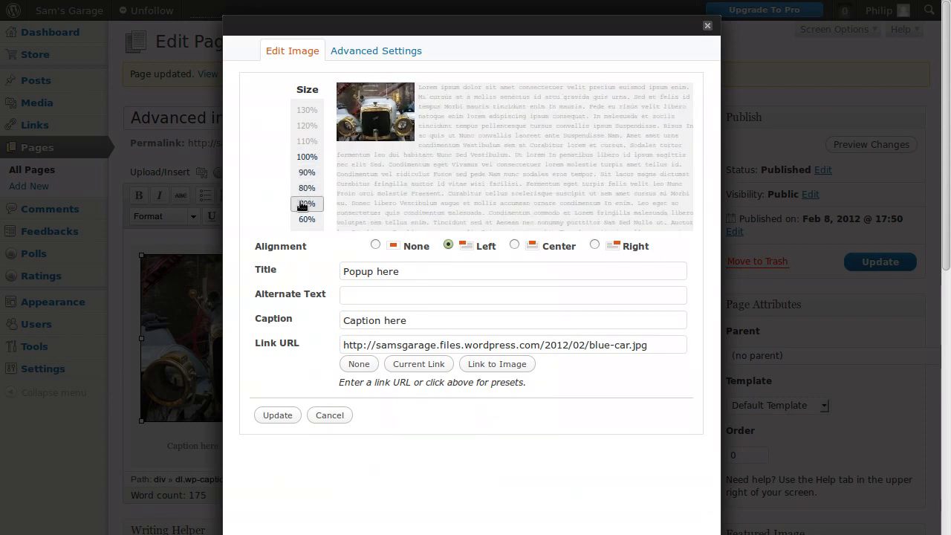
pyautogui.click(307, 172)
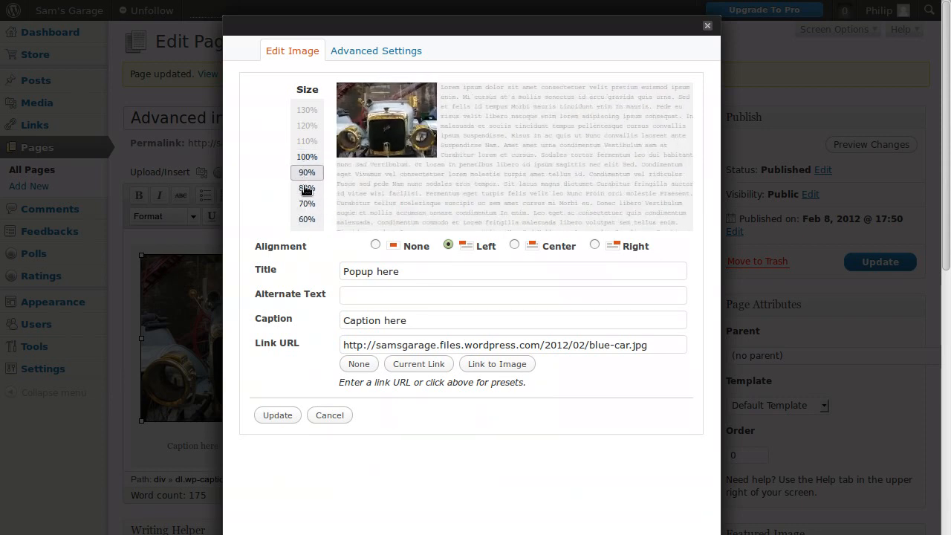
pyautogui.click(306, 220)
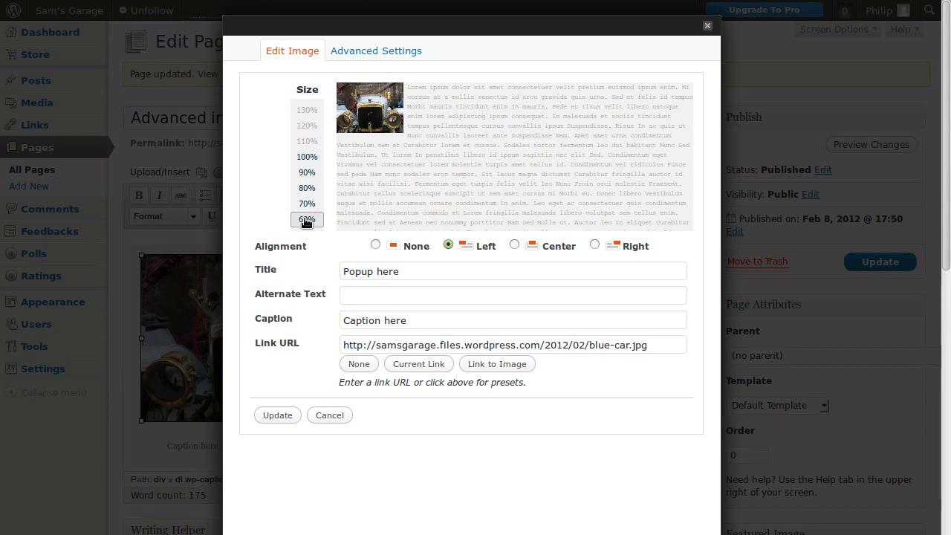
pyautogui.click(307, 157)
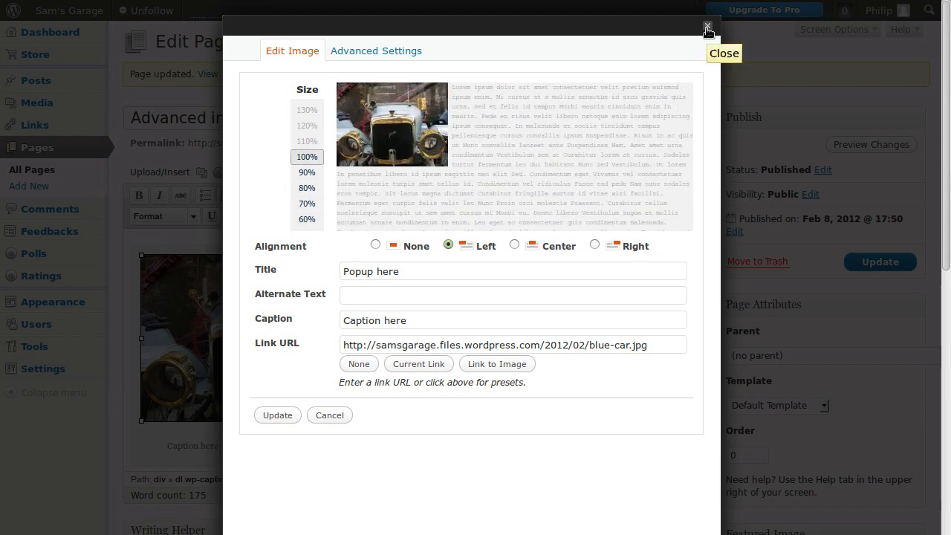
pyautogui.click(707, 27)
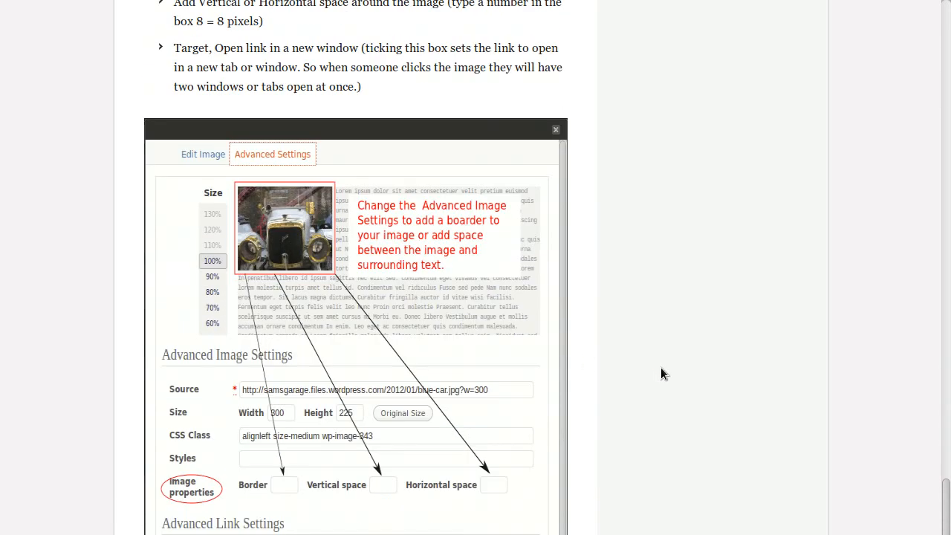
# - Return to the page editor and view the car image's Advanced Settings
pyautogui.scroll(-3)
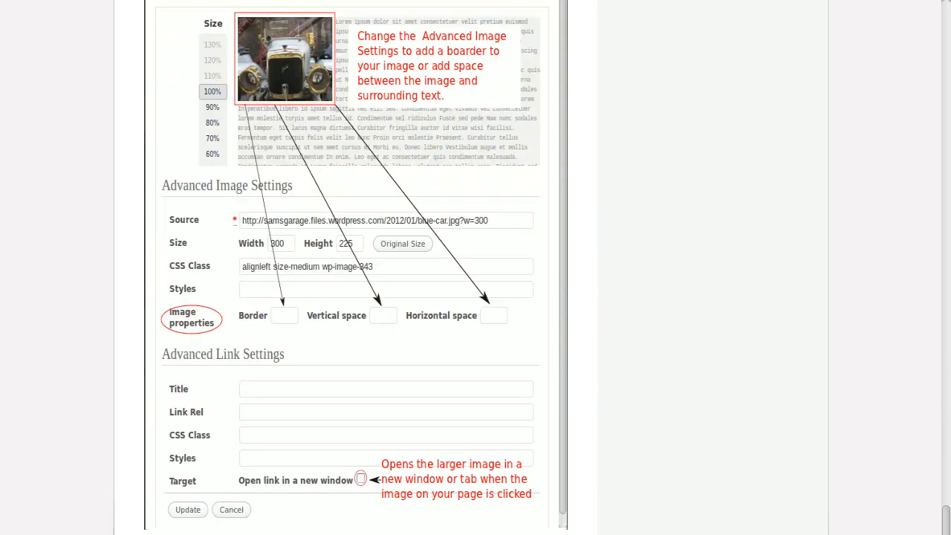
pyautogui.click(187, 510)
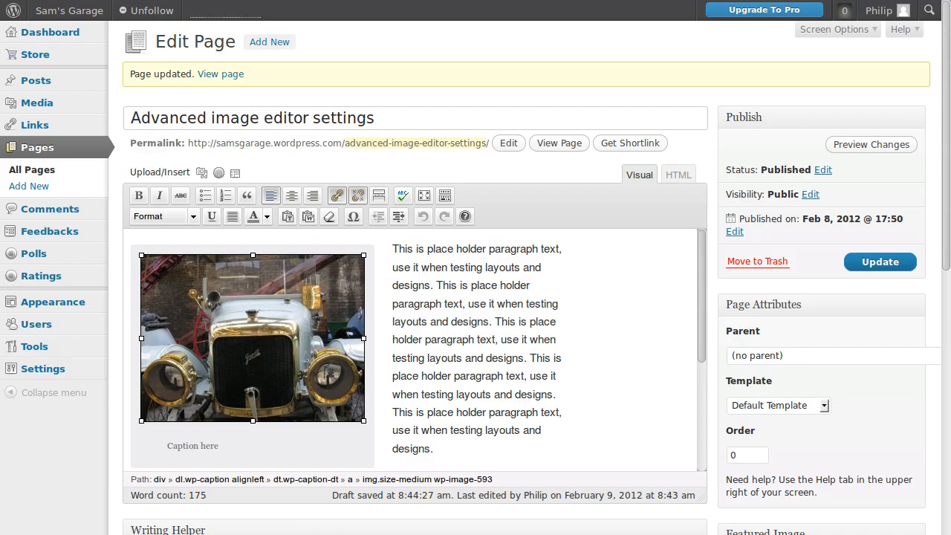
pyautogui.moveTo(165, 280)
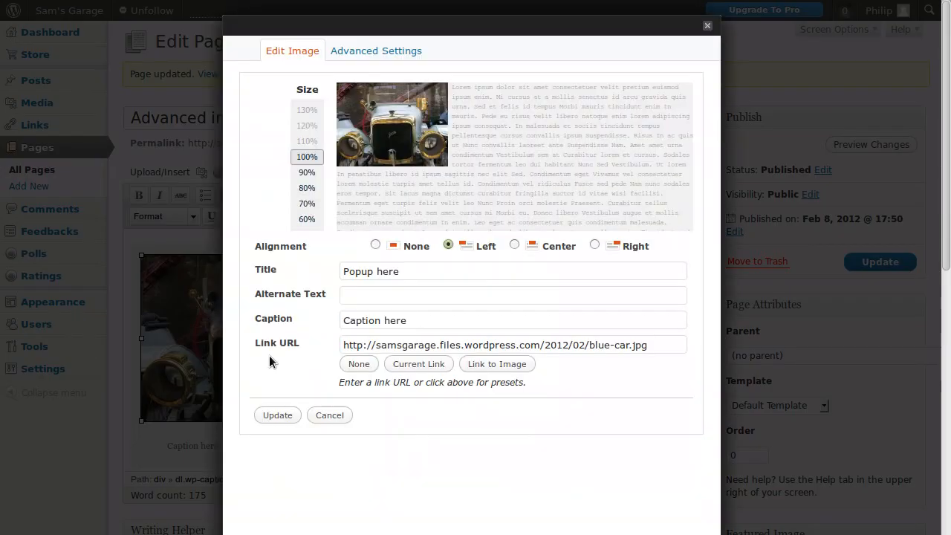
pyautogui.click(376, 51)
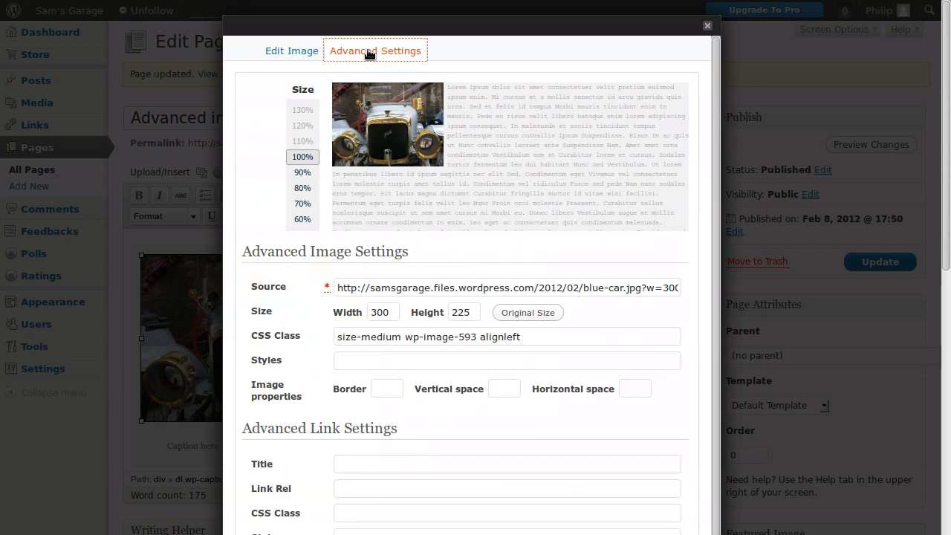
pyautogui.moveTo(541, 122)
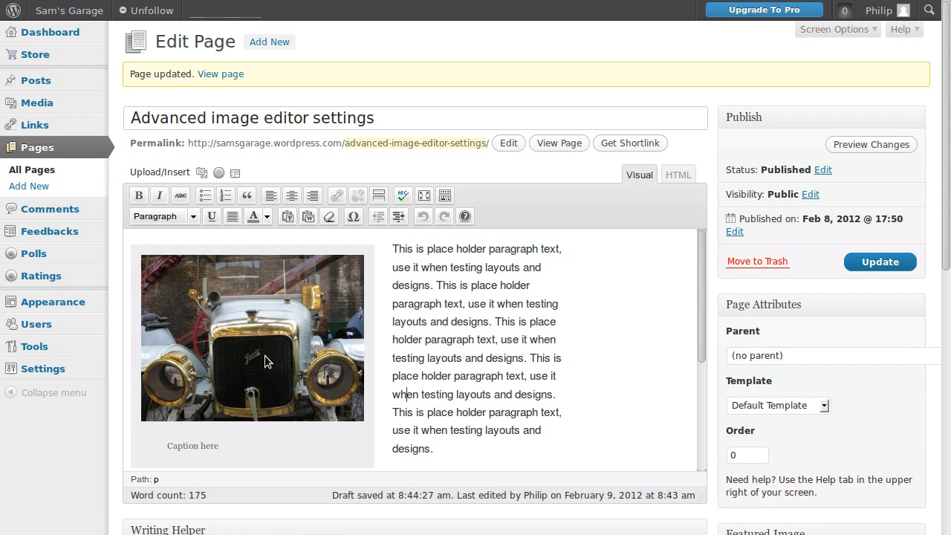
# - Reopen the car image's edit dialog and show its Advanced Image Settings with empty border and spacing
pyautogui.click(252, 339)
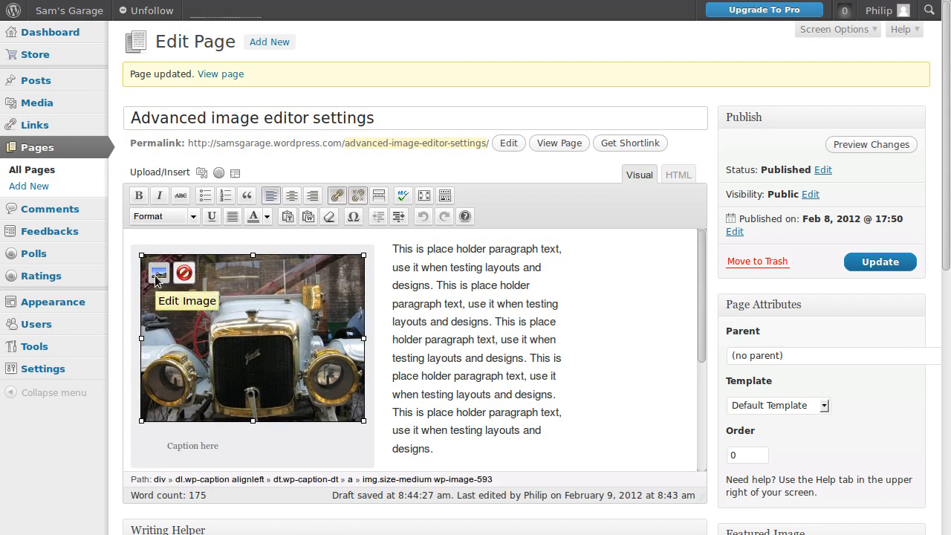
pyautogui.click(157, 273)
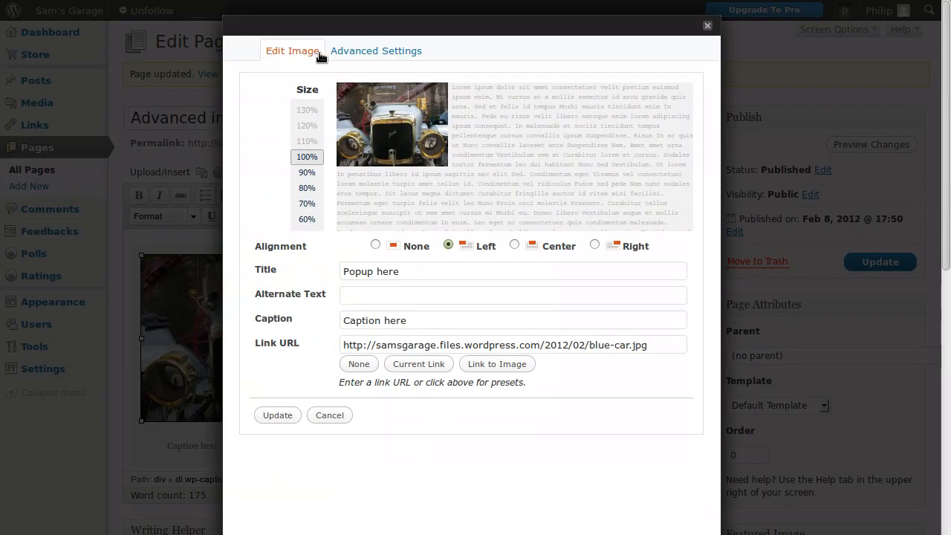
pyautogui.click(376, 51)
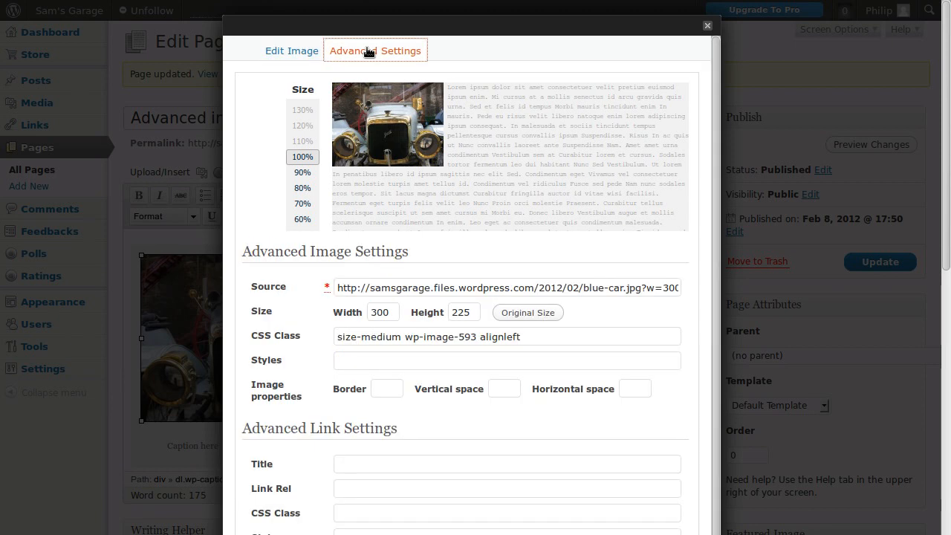
pyautogui.moveTo(605, 369)
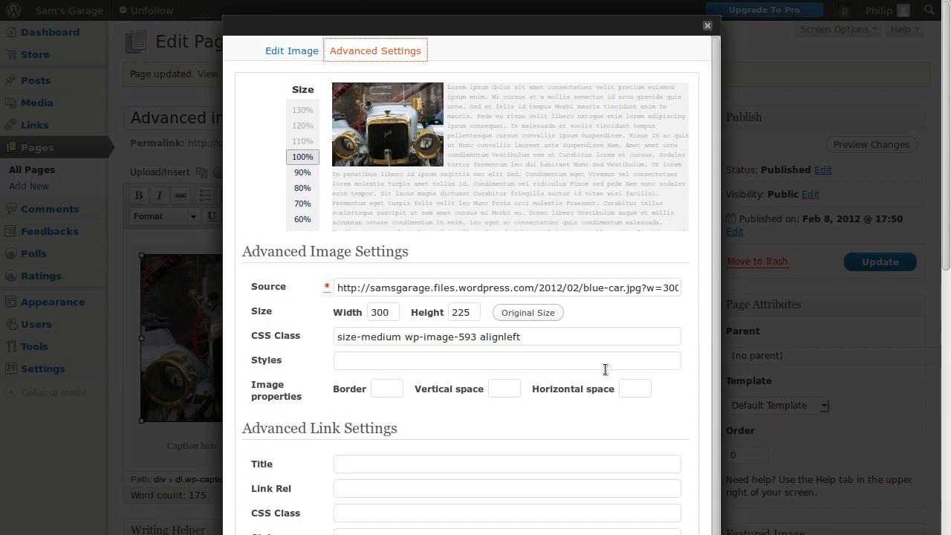
pyautogui.moveTo(451, 151)
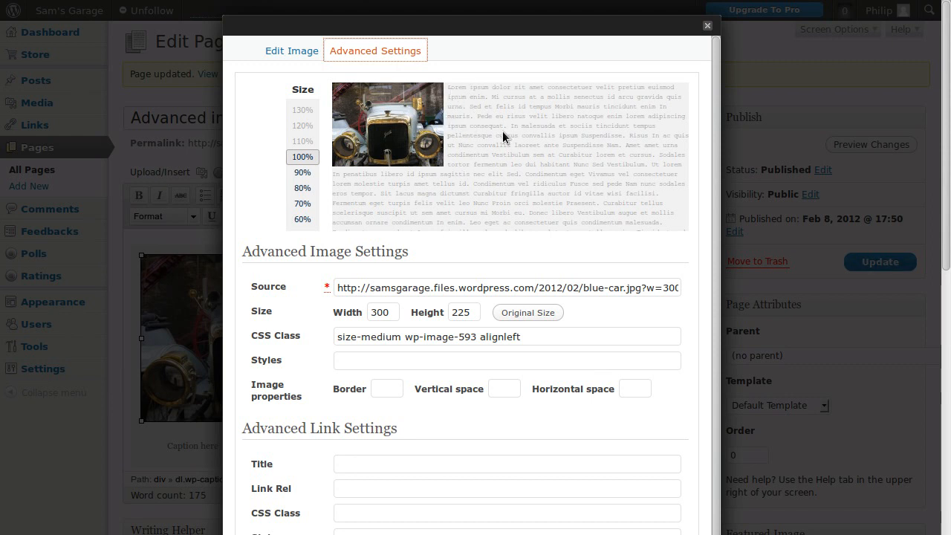
pyautogui.moveTo(448, 165)
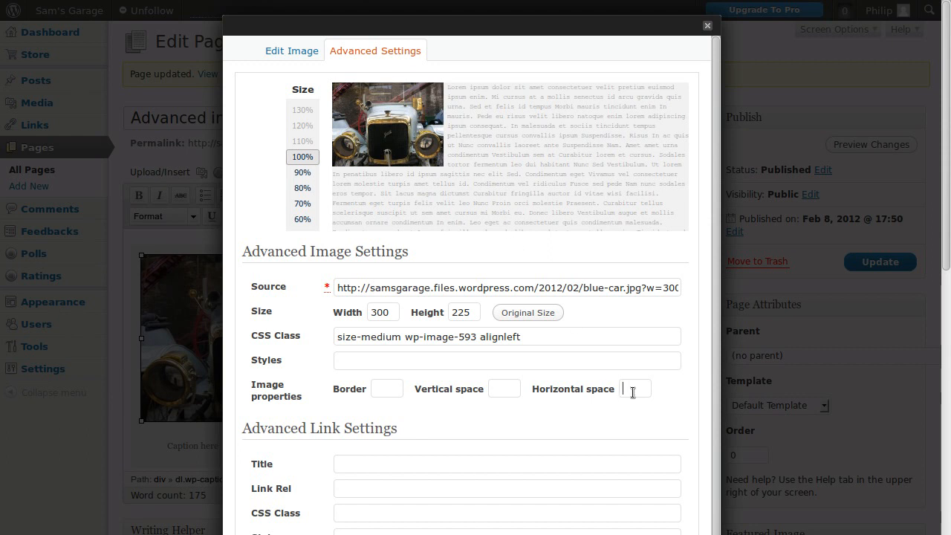
pyautogui.write('9')
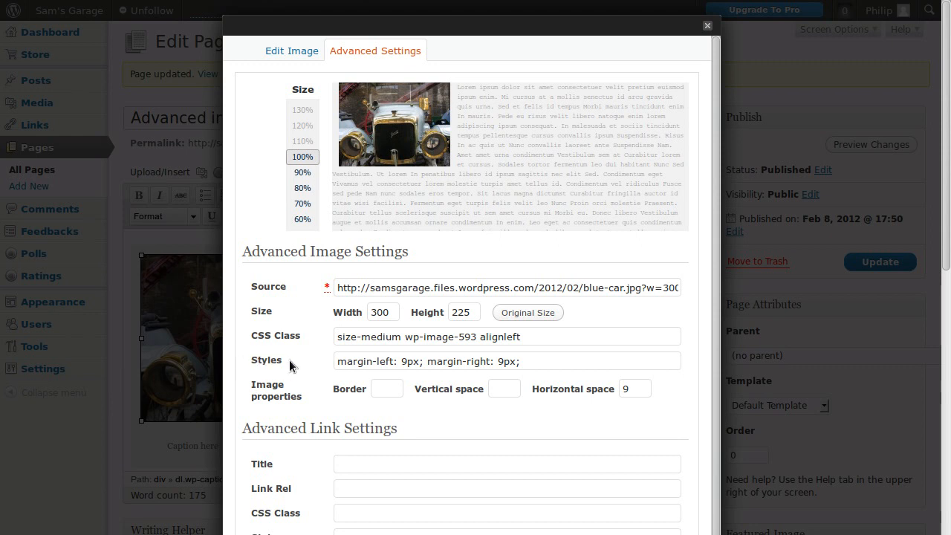
pyautogui.doubleClick(266, 360)
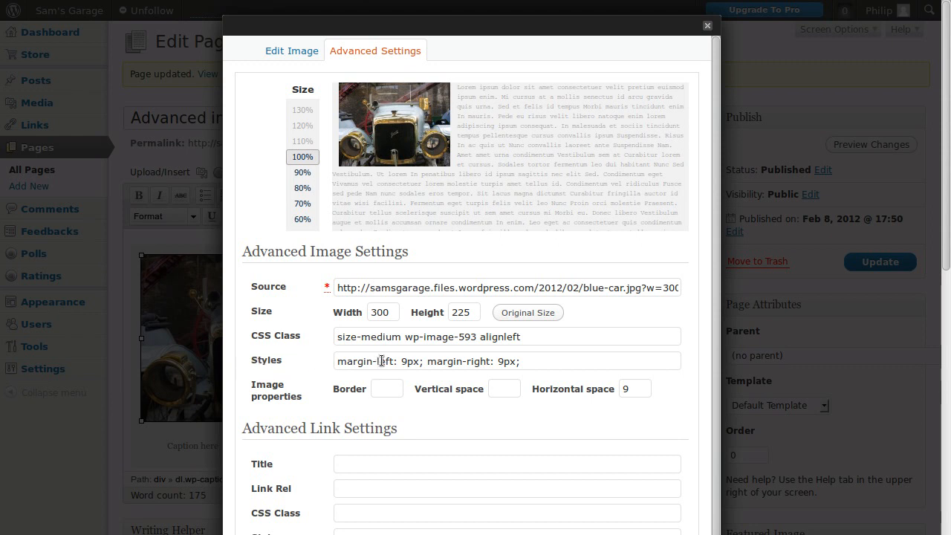
pyautogui.moveTo(473, 361)
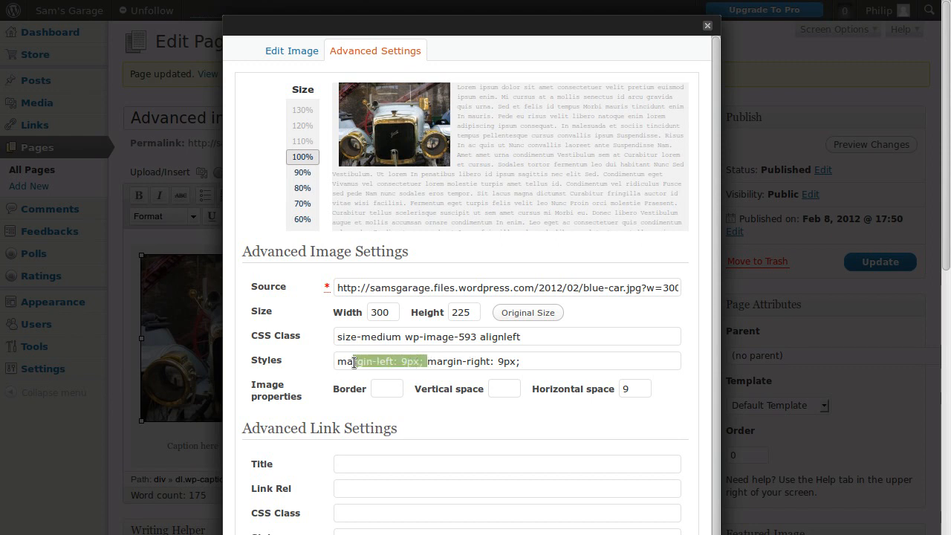
pyautogui.press('Delete')
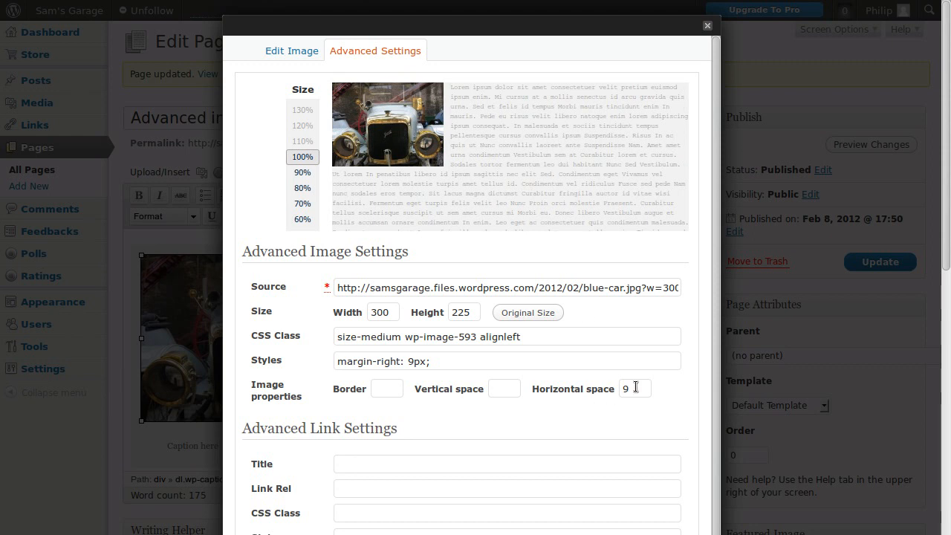
pyautogui.press('Backspace')
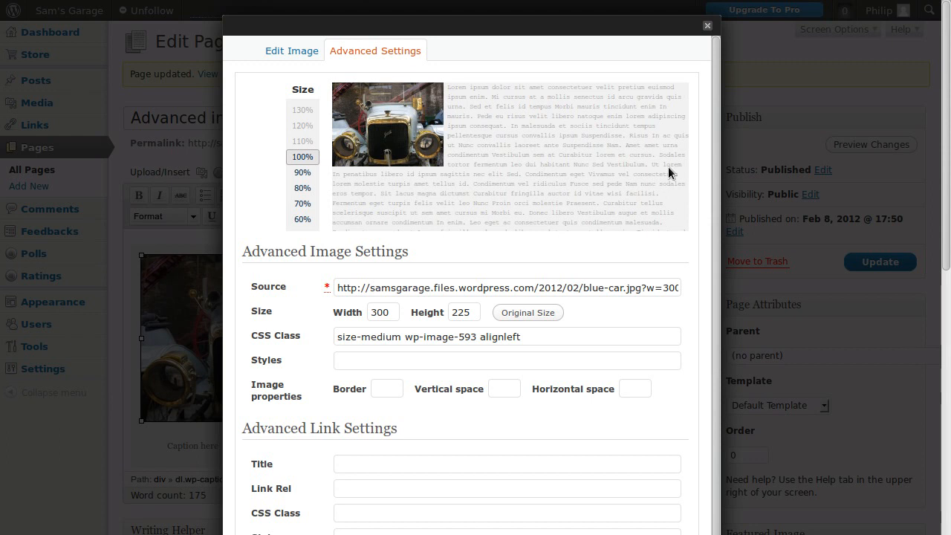
pyautogui.click(386, 388)
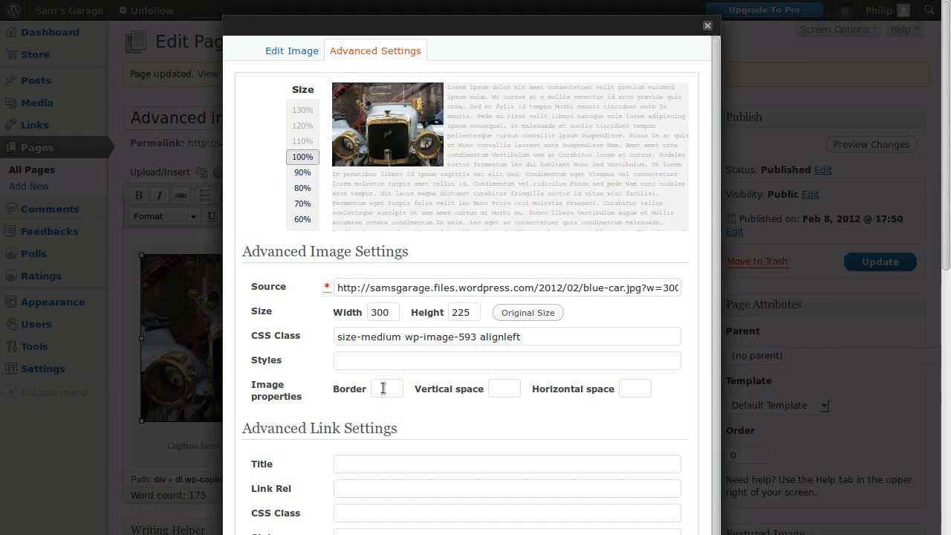
pyautogui.write('5')
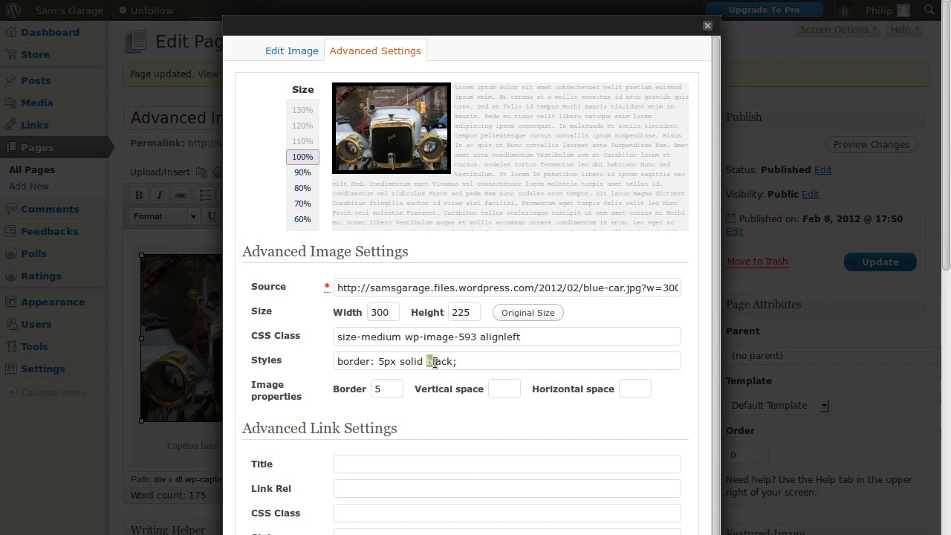
pyautogui.doubleClick(440, 361)
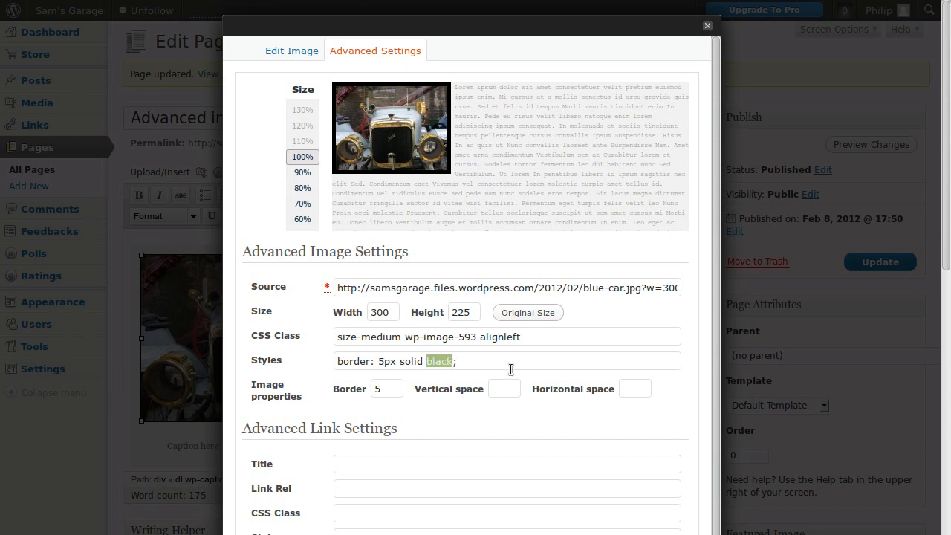
pyautogui.write('gr')
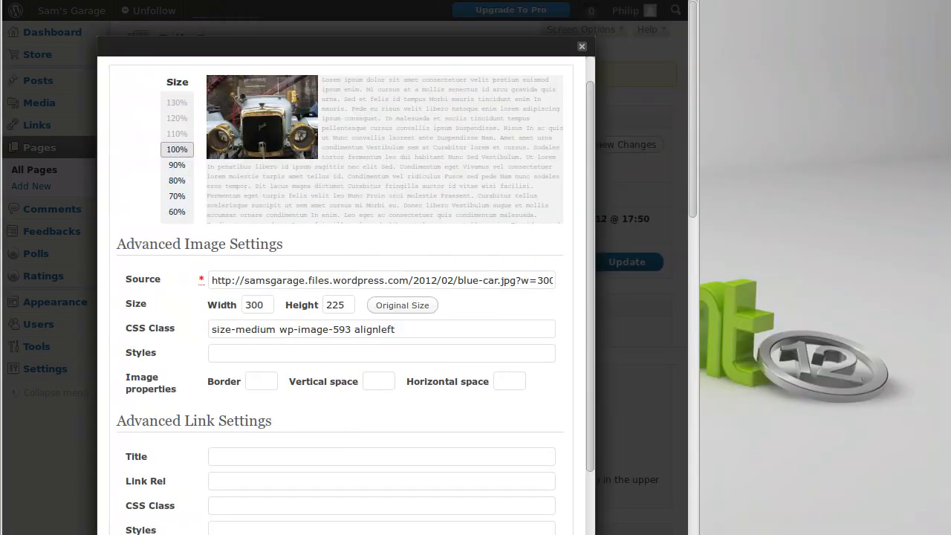
# - Apply the car image's Advanced Settings unchanged with Update, returning to the page editor
pyautogui.scroll(-3)
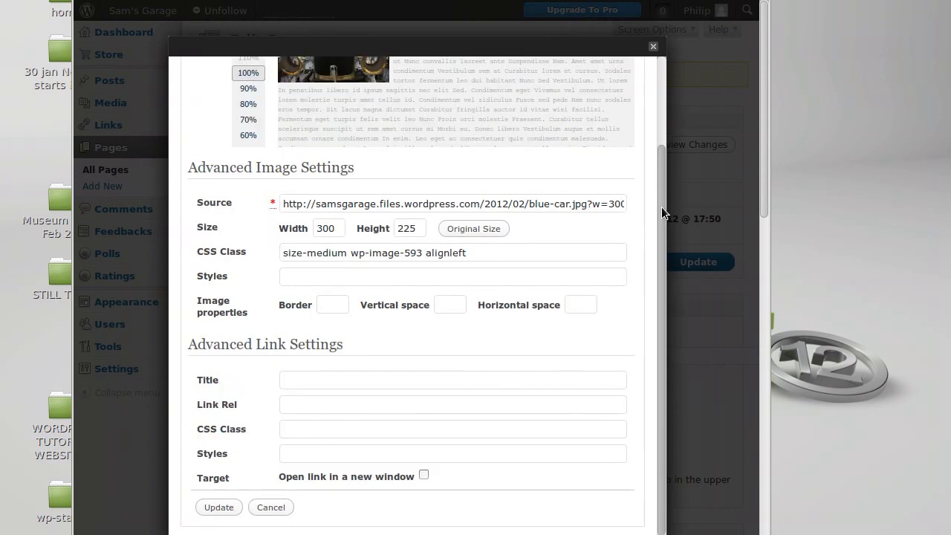
pyautogui.moveTo(296, 483)
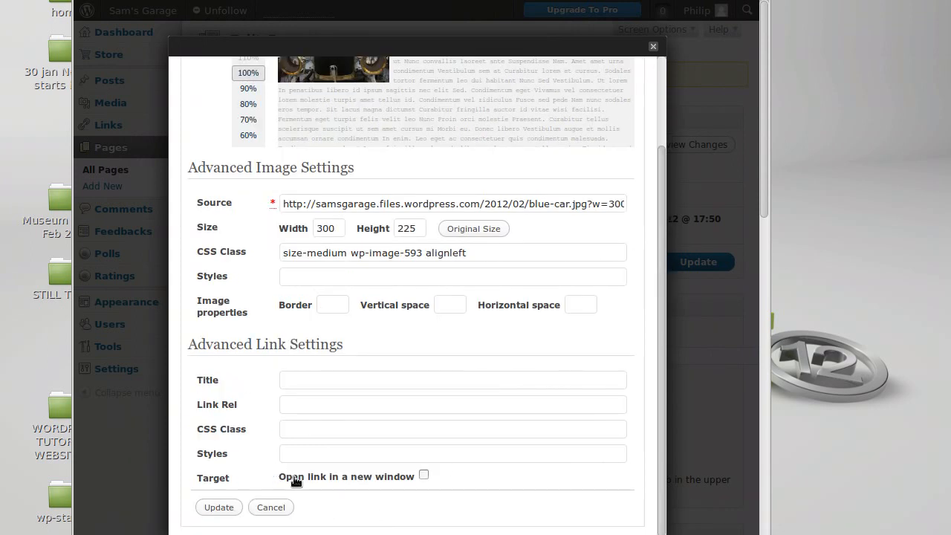
pyautogui.click(423, 476)
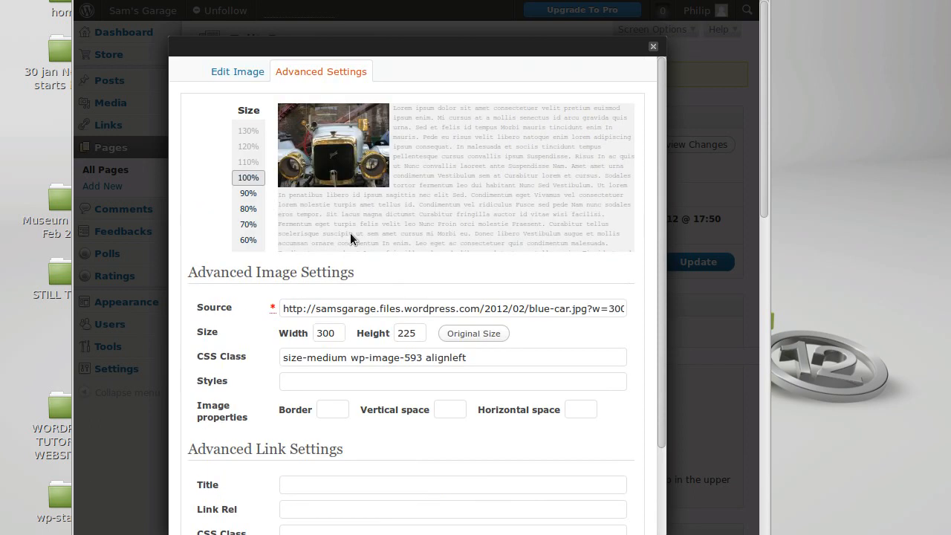
pyautogui.moveTo(350, 152)
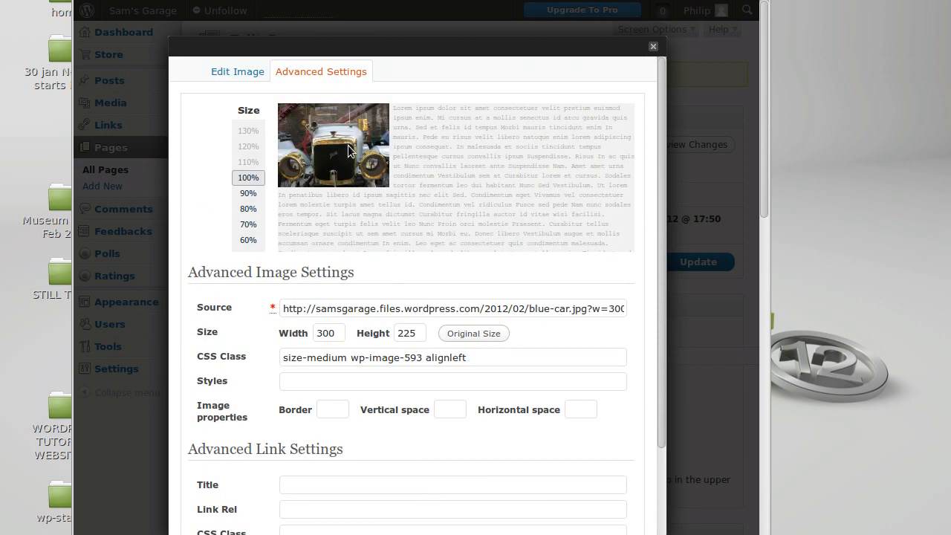
pyautogui.moveTo(447, 179)
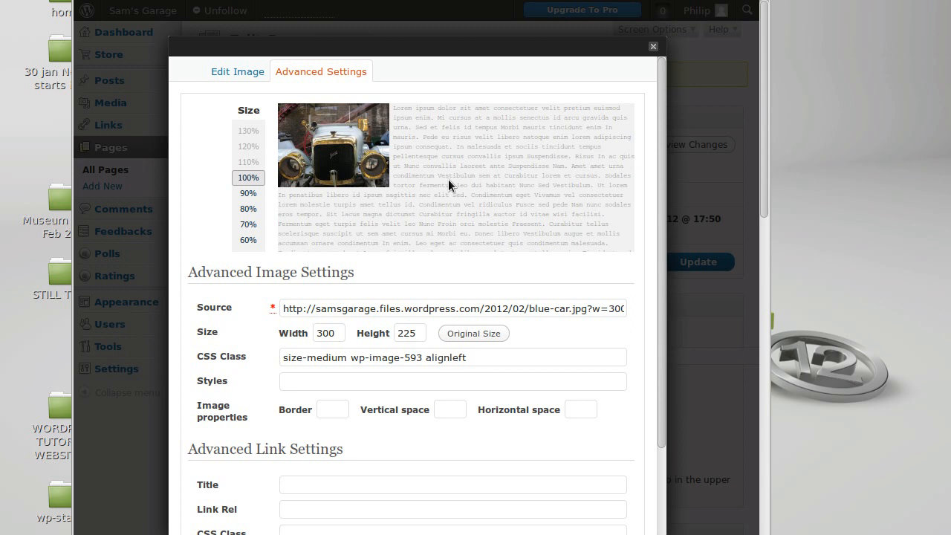
pyautogui.moveTo(393, 261)
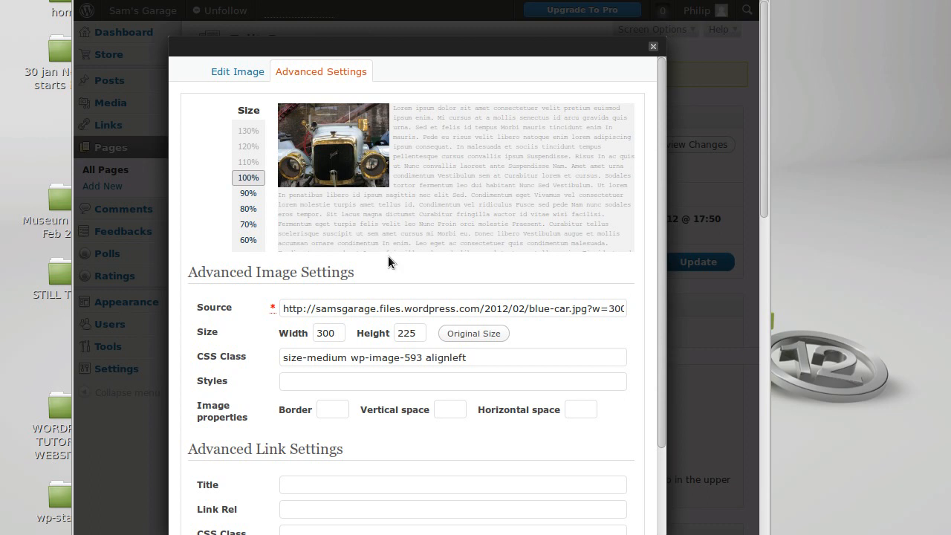
pyautogui.scroll(-3)
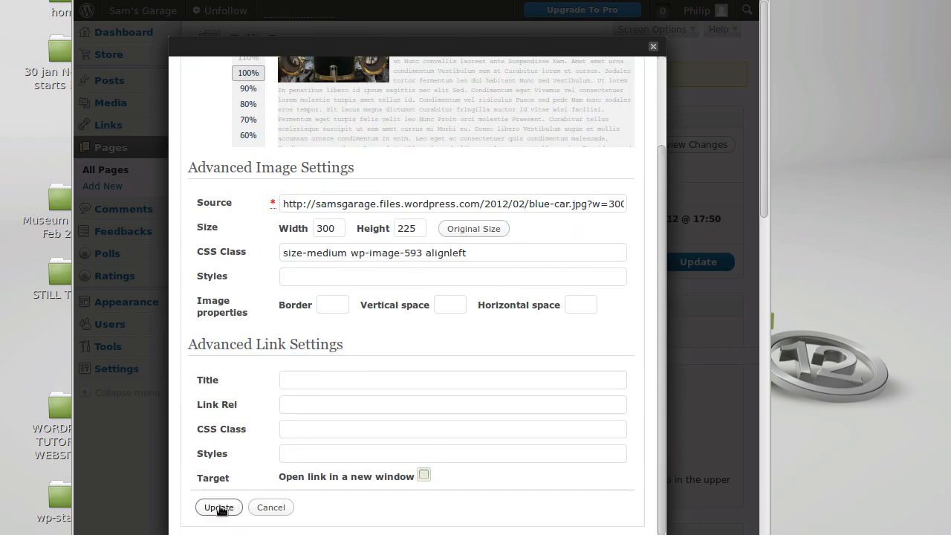
pyautogui.click(219, 507)
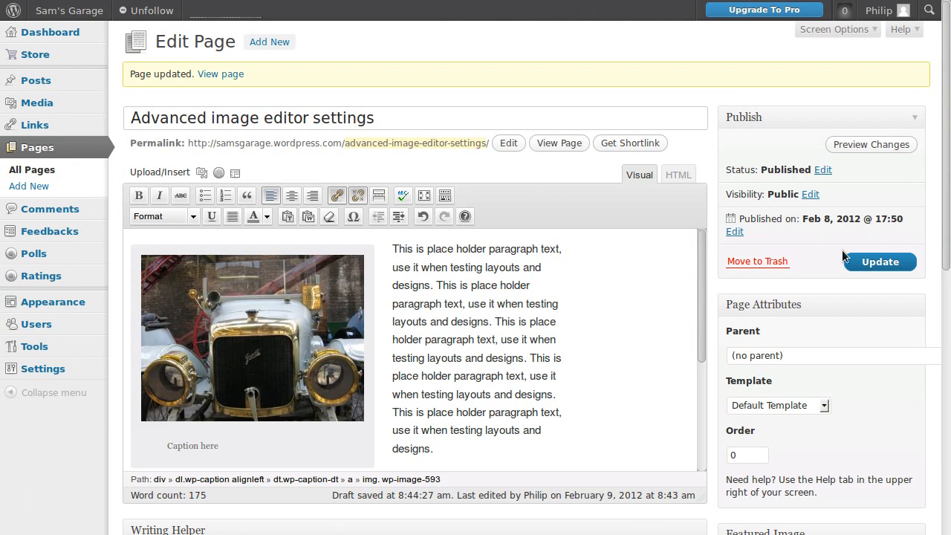
# - Update the page and view it live to check the captioned car image and popup title
pyautogui.click(880, 261)
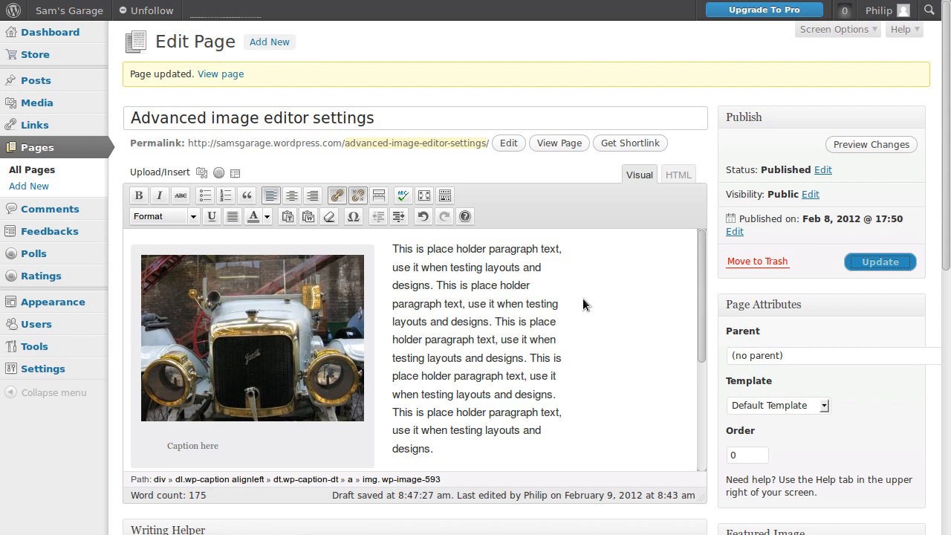
pyautogui.click(559, 143)
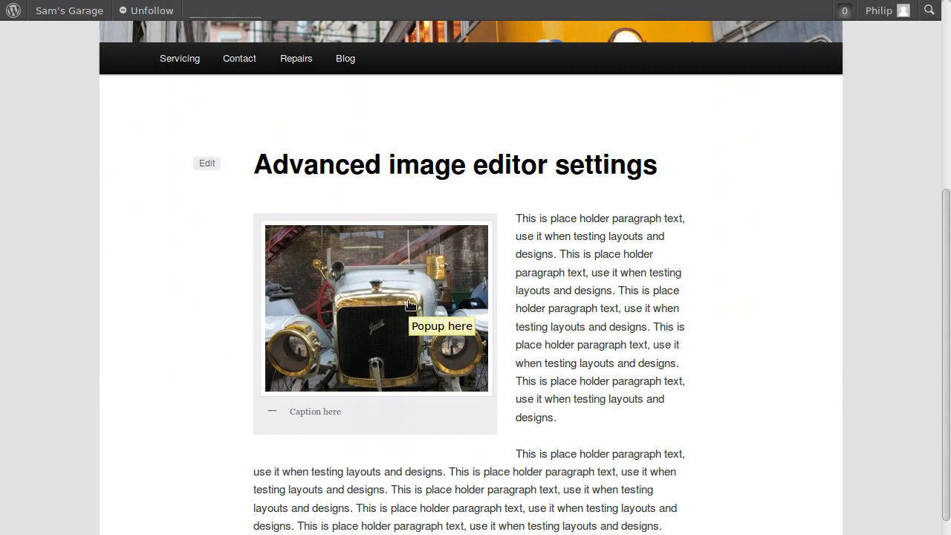
pyautogui.moveTo(43, 8)
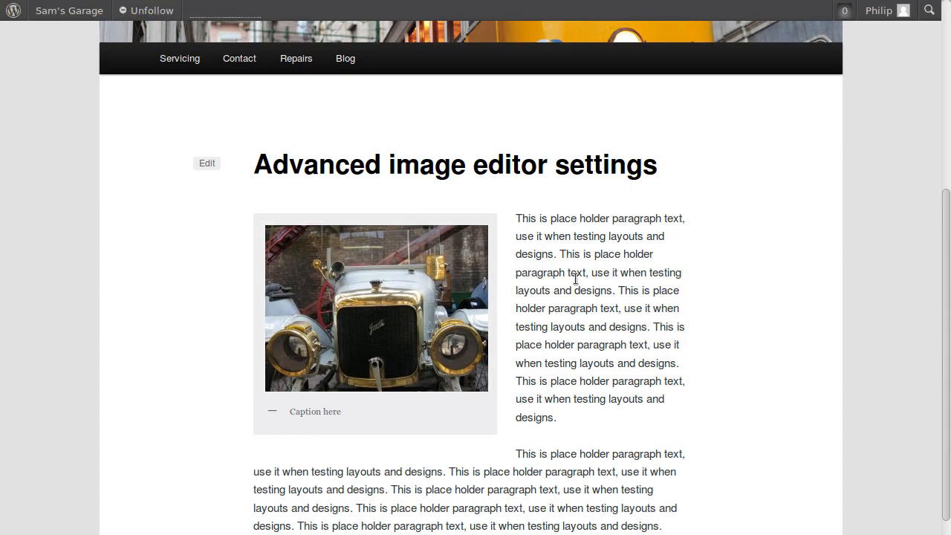
pyautogui.scroll(-3)
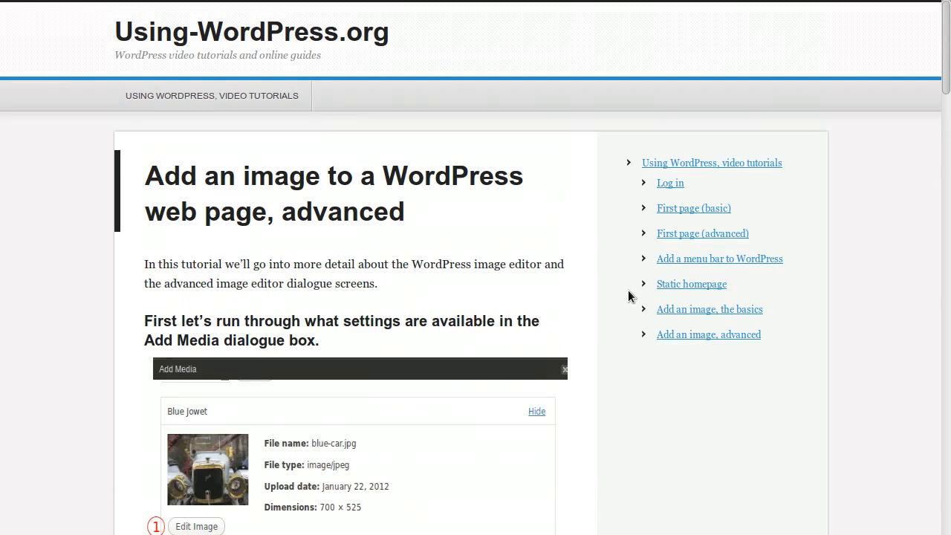
pyautogui.moveTo(311, 36)
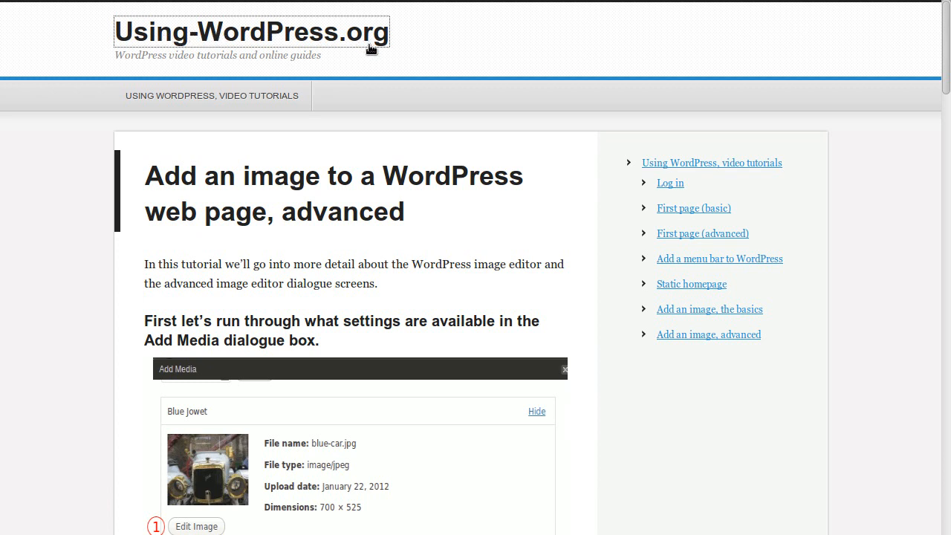
# - Return to the Using-WordPress.org home page via its site title and look down the page
pyautogui.click(249, 32)
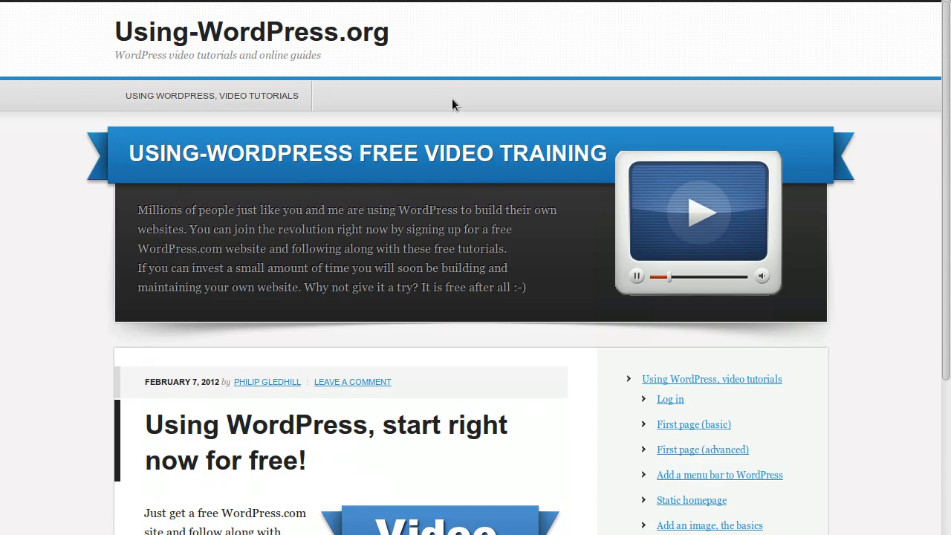
pyautogui.scroll(-3)
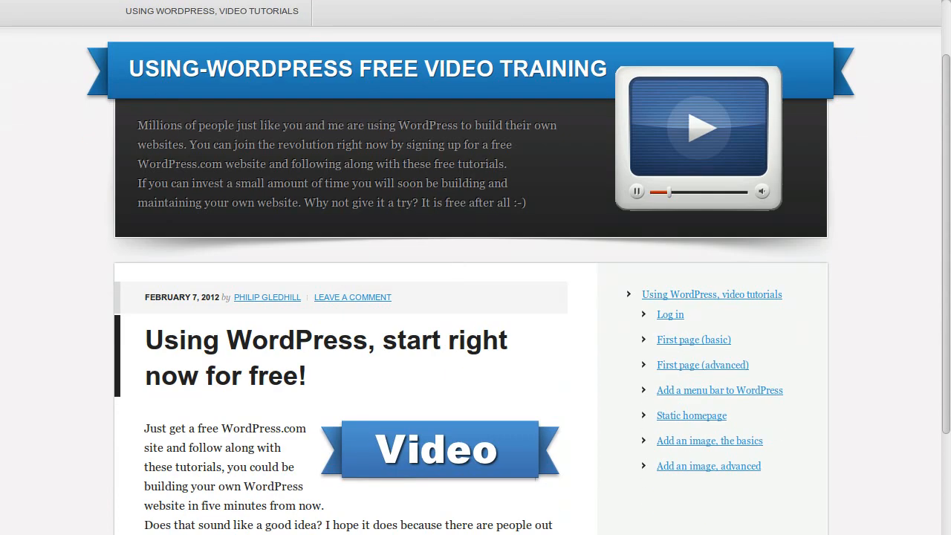